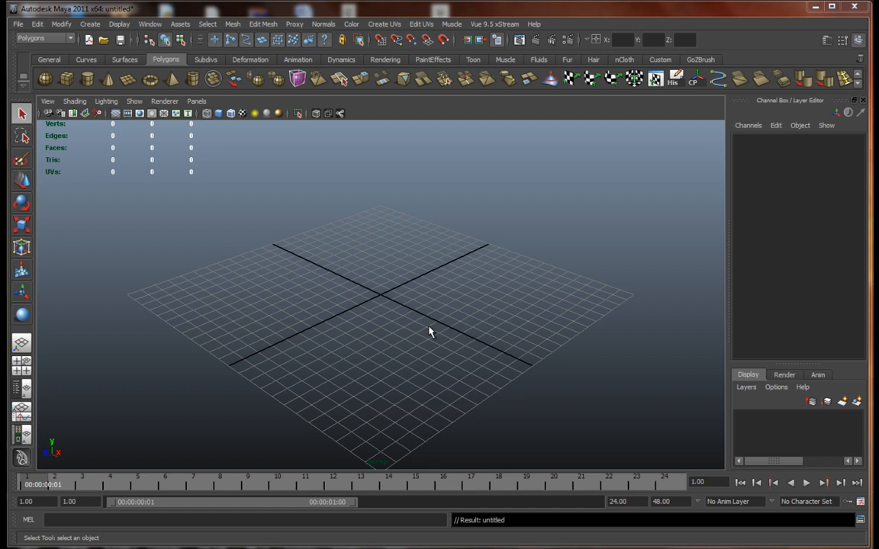
pyautogui.moveTo(433, 298)
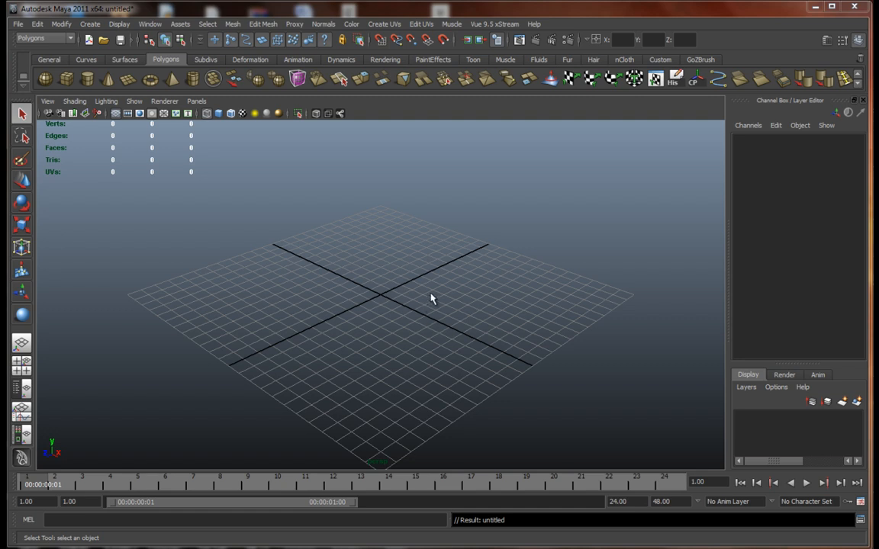
pyautogui.moveTo(448, 298)
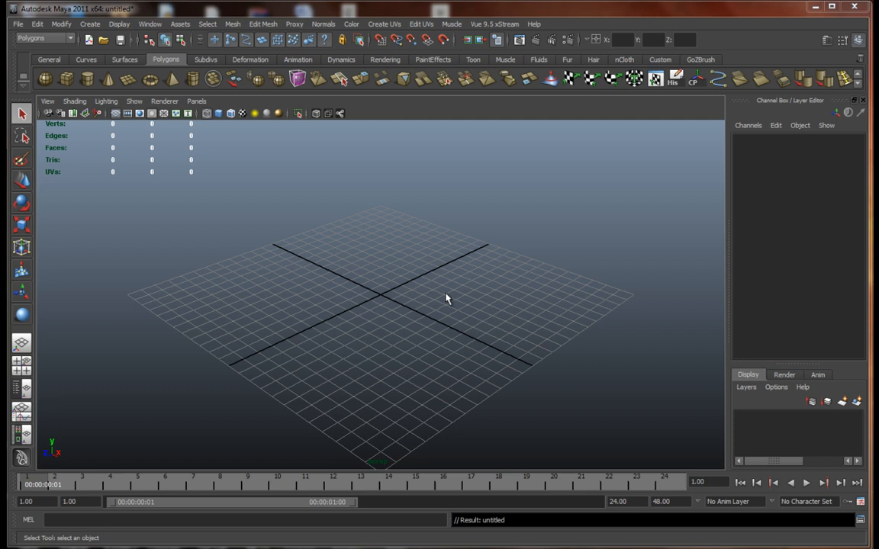
pyautogui.moveTo(426, 275)
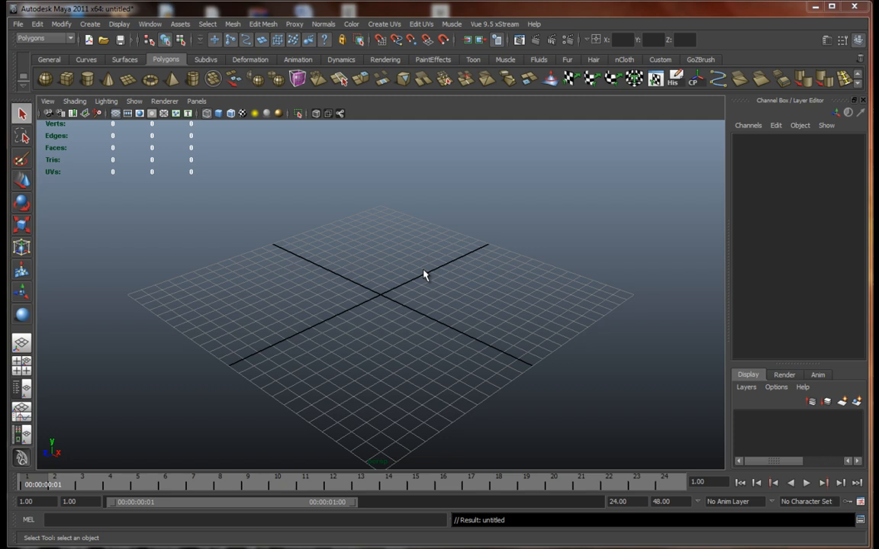
pyautogui.moveTo(418, 308)
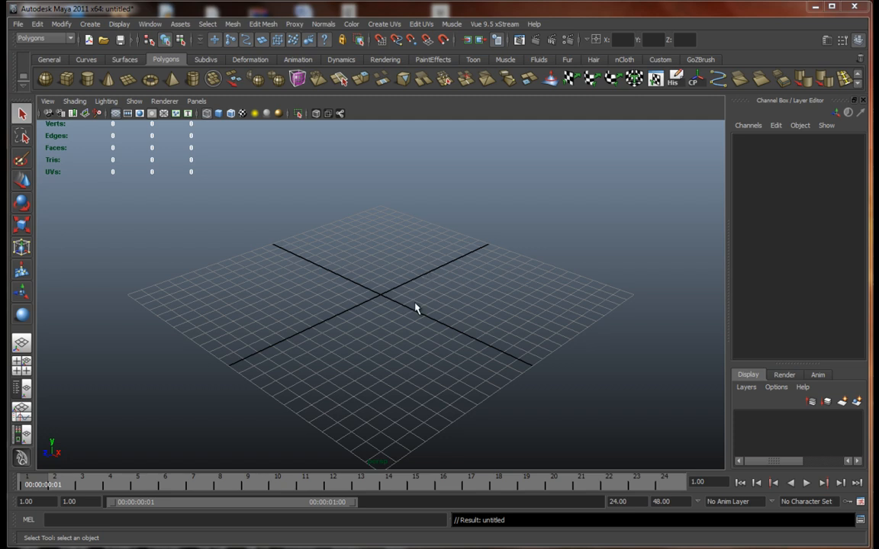
pyautogui.moveTo(455, 305)
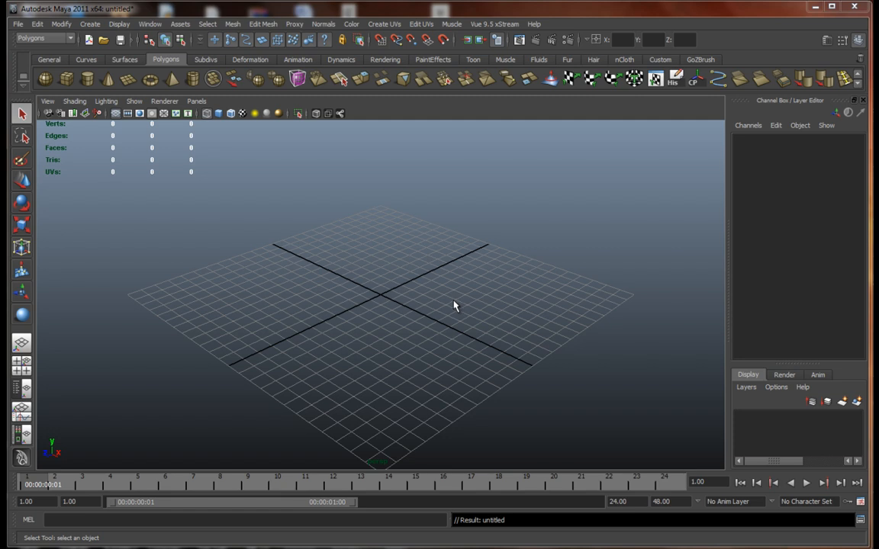
pyautogui.moveTo(454, 312)
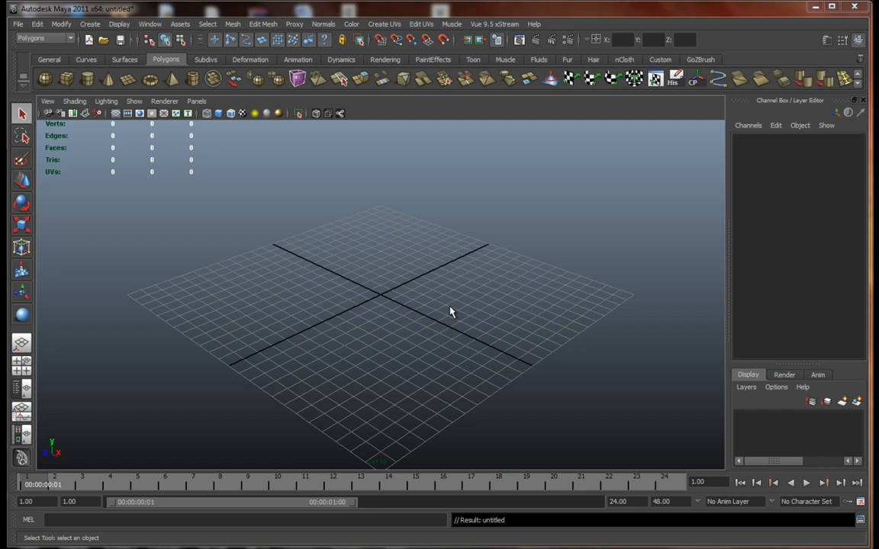
pyautogui.moveTo(448, 293)
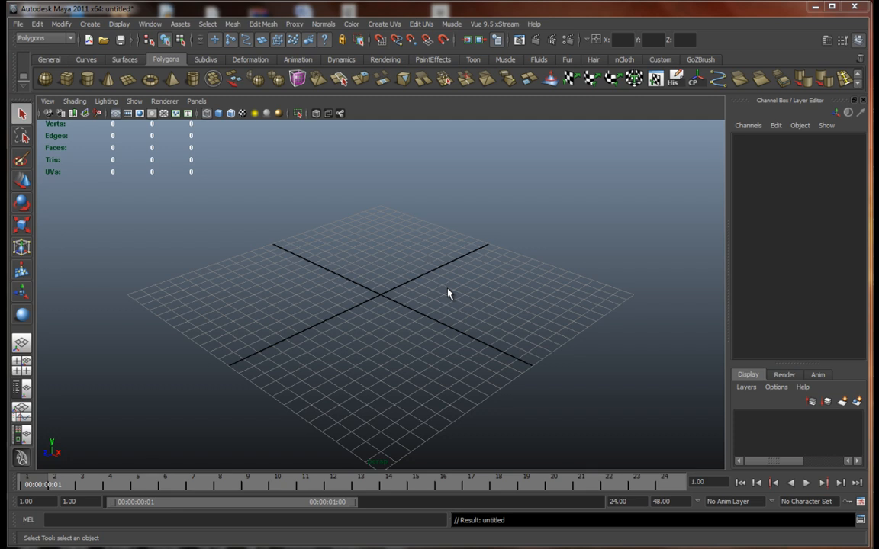
pyautogui.moveTo(496, 286)
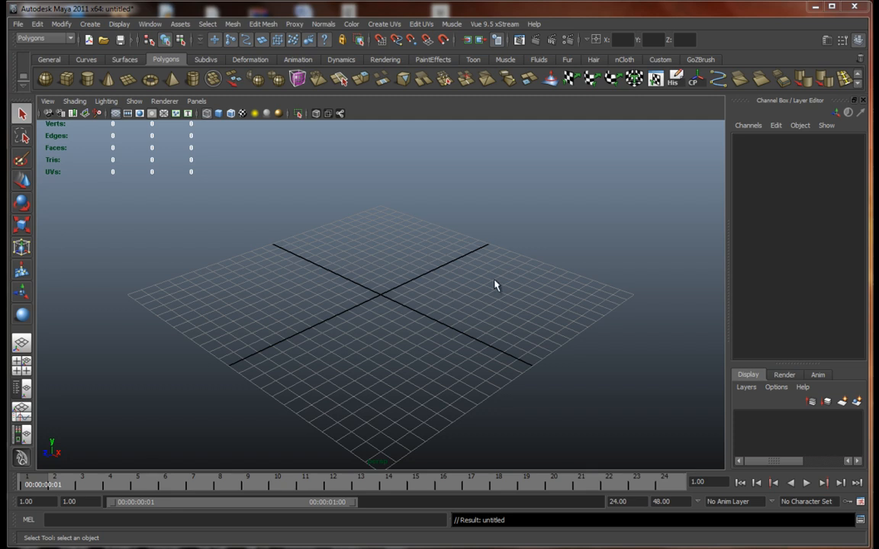
pyautogui.moveTo(464, 327)
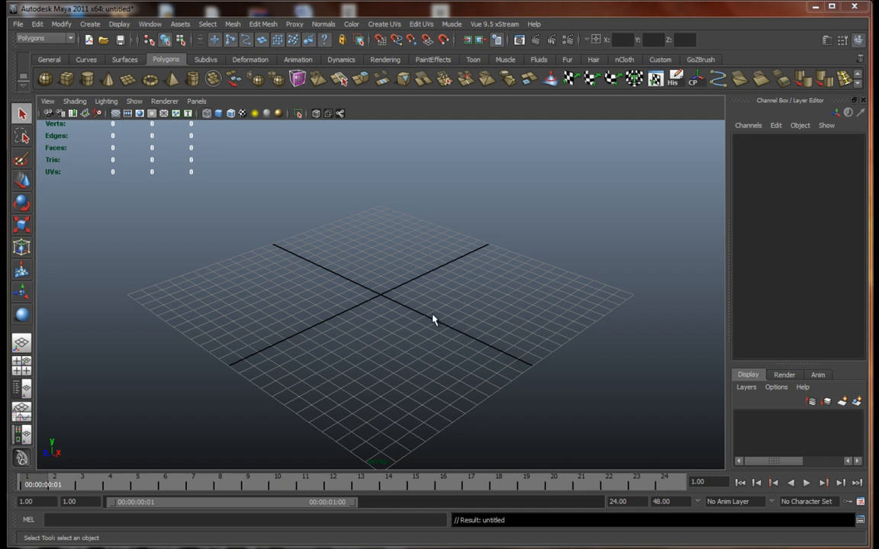
pyautogui.moveTo(319, 254)
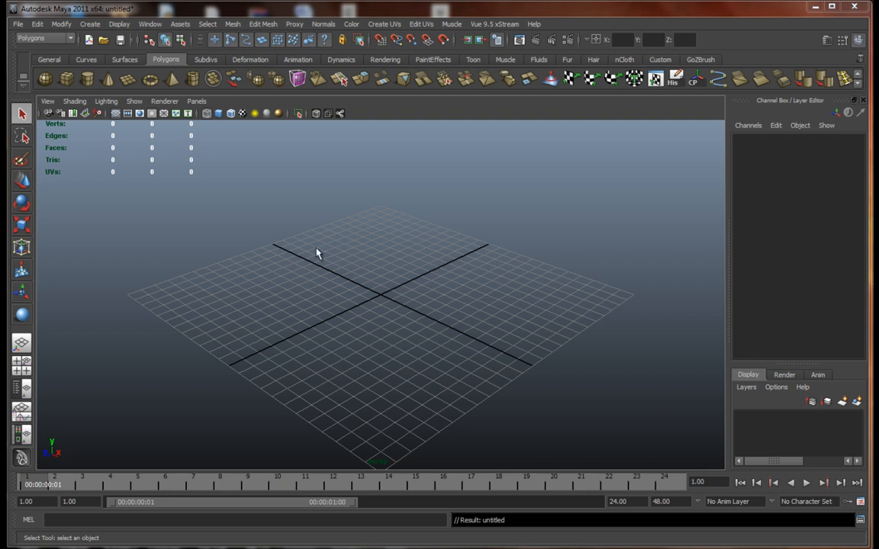
pyautogui.moveTo(436, 296)
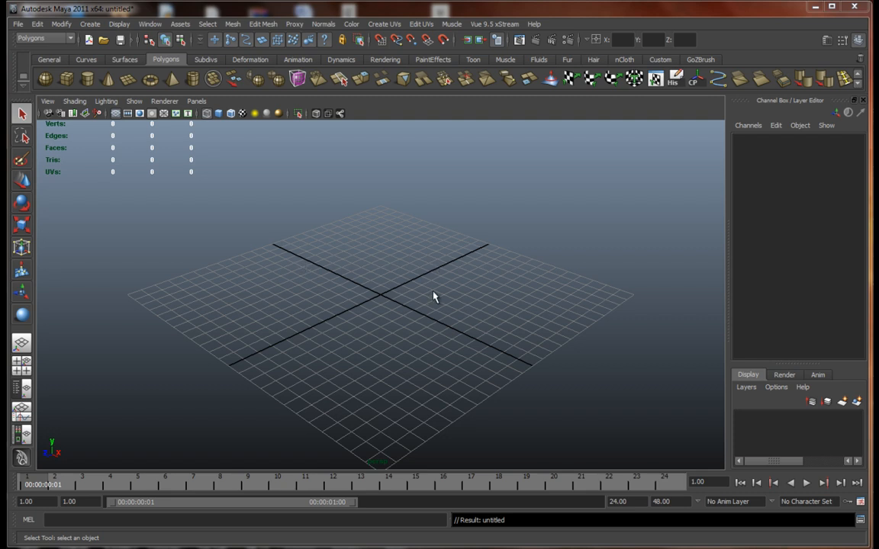
pyautogui.moveTo(500, 345)
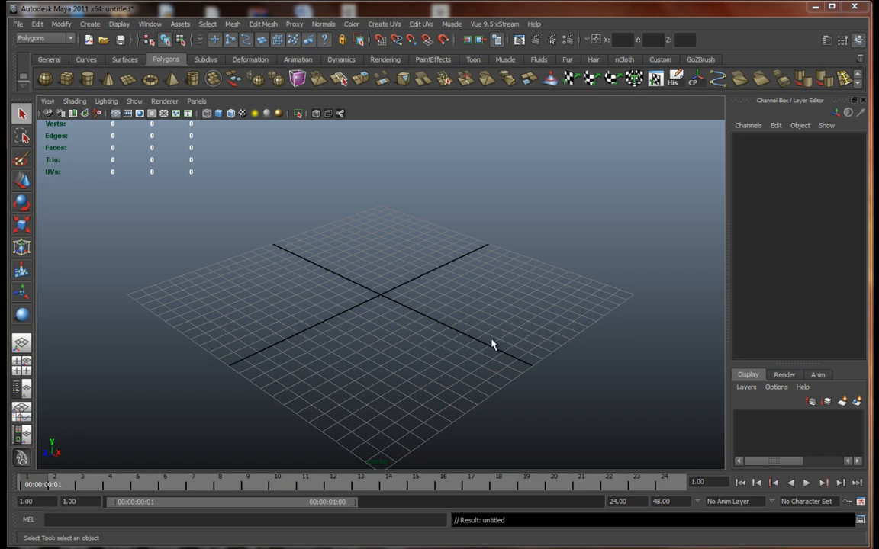
pyautogui.moveTo(446, 296)
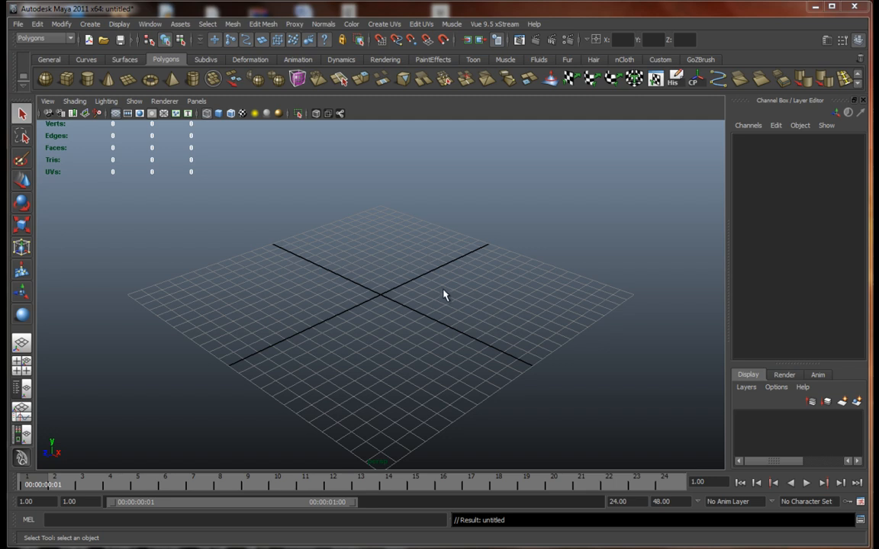
pyautogui.moveTo(476, 320)
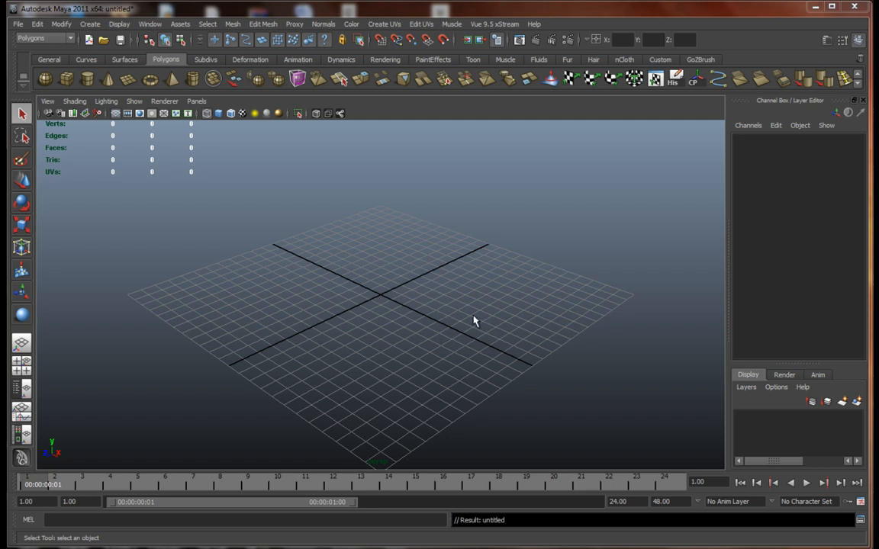
pyautogui.moveTo(348, 260)
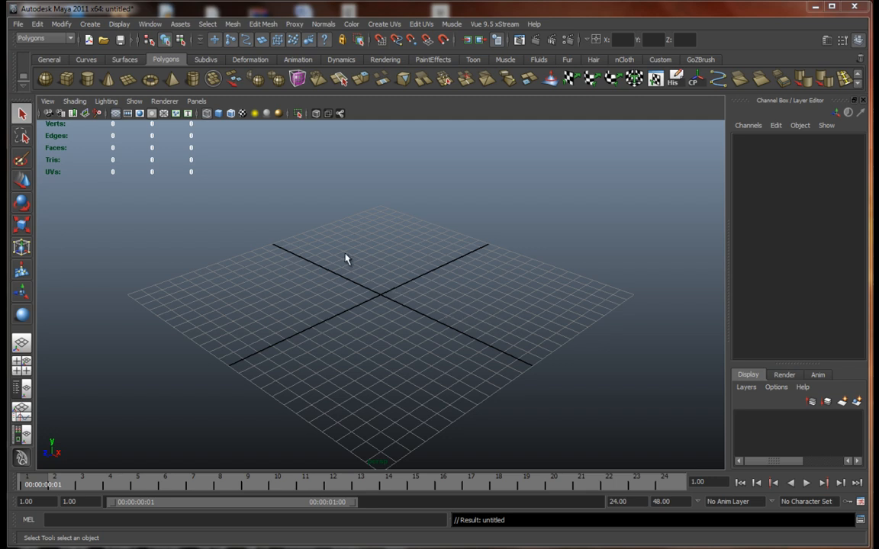
pyautogui.moveTo(241, 232)
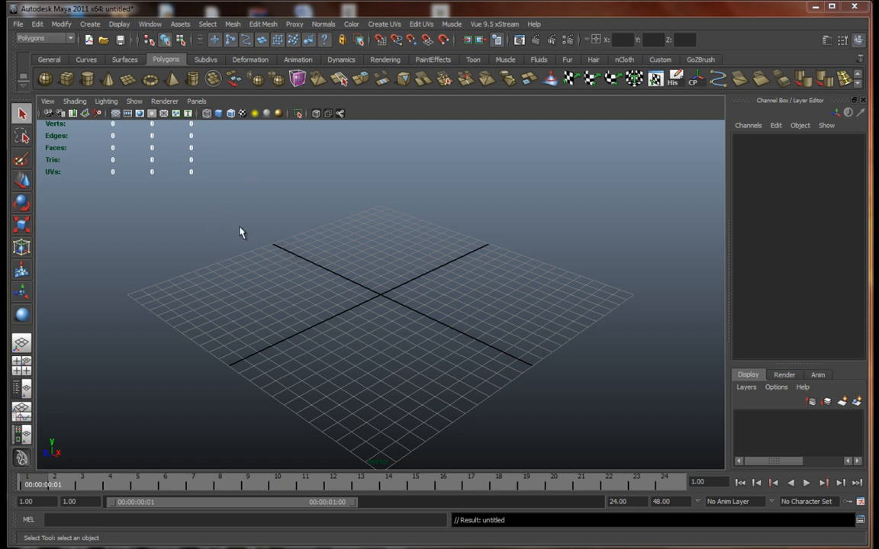
# Draw a NURBS sphere at the grid centre and display it smooth-shaded.
pyautogui.click(94, 25)
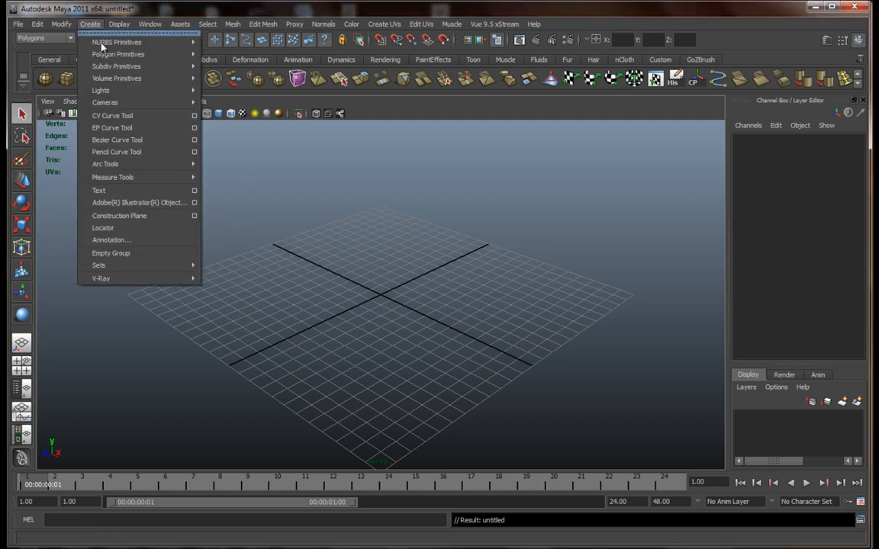
pyautogui.moveTo(119, 43)
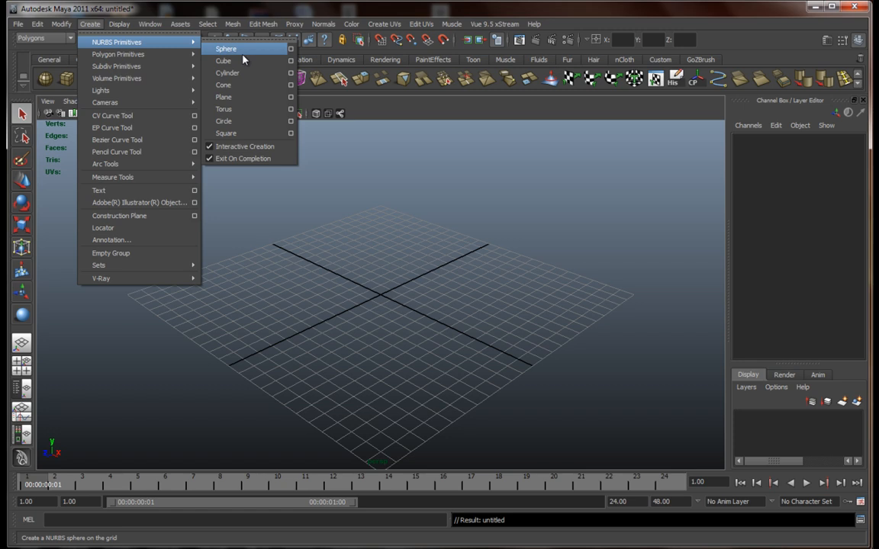
pyautogui.moveTo(245, 138)
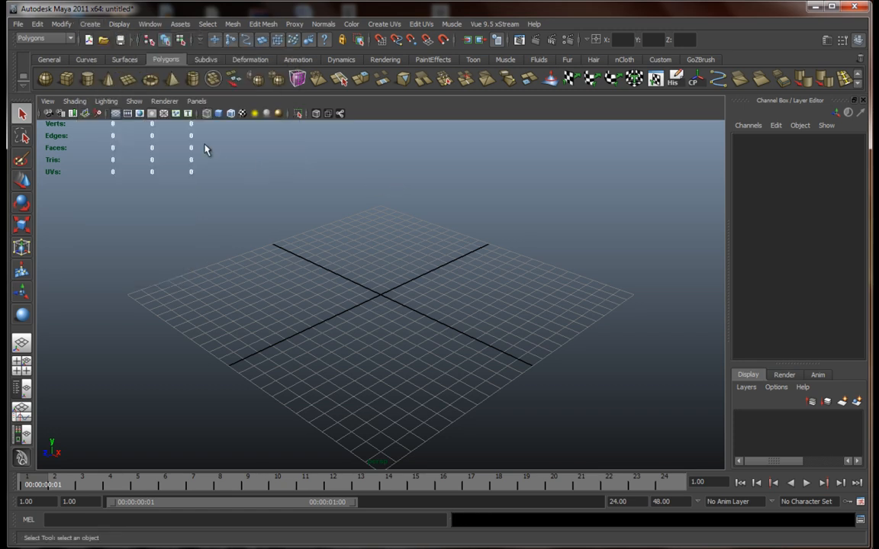
pyautogui.click(124, 59)
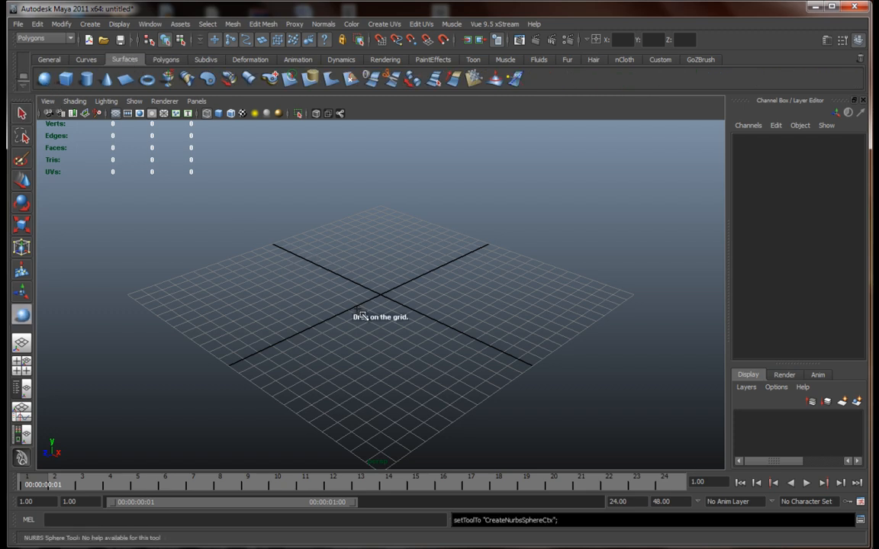
pyautogui.moveTo(354, 316); pyautogui.dragTo(455, 311)
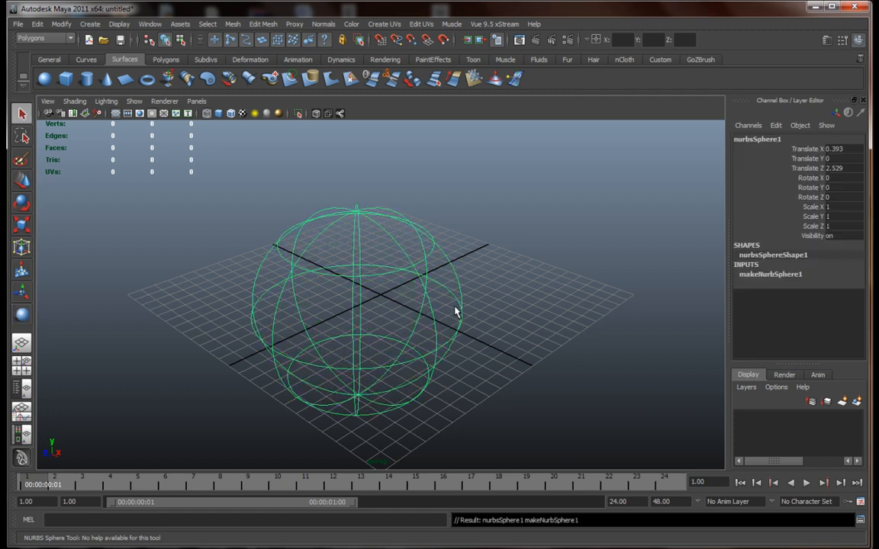
pyautogui.press('5')
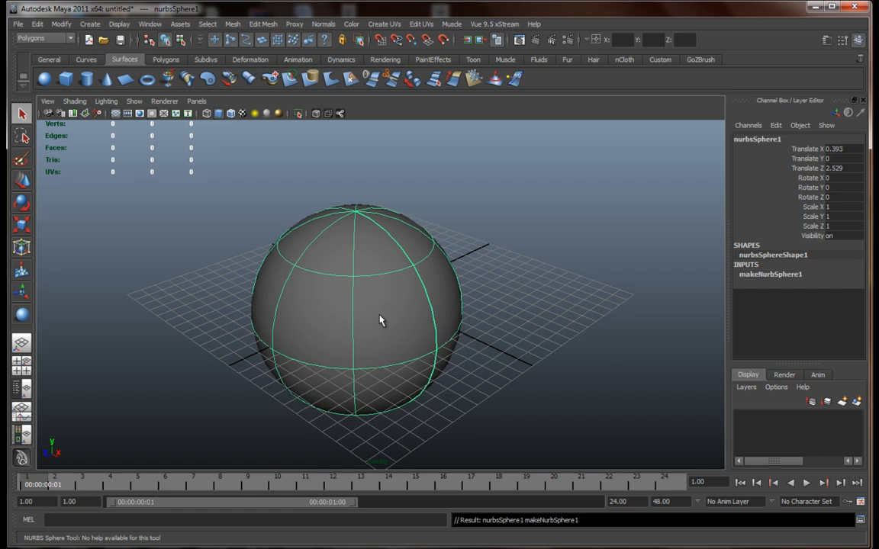
pyautogui.moveTo(381, 319)
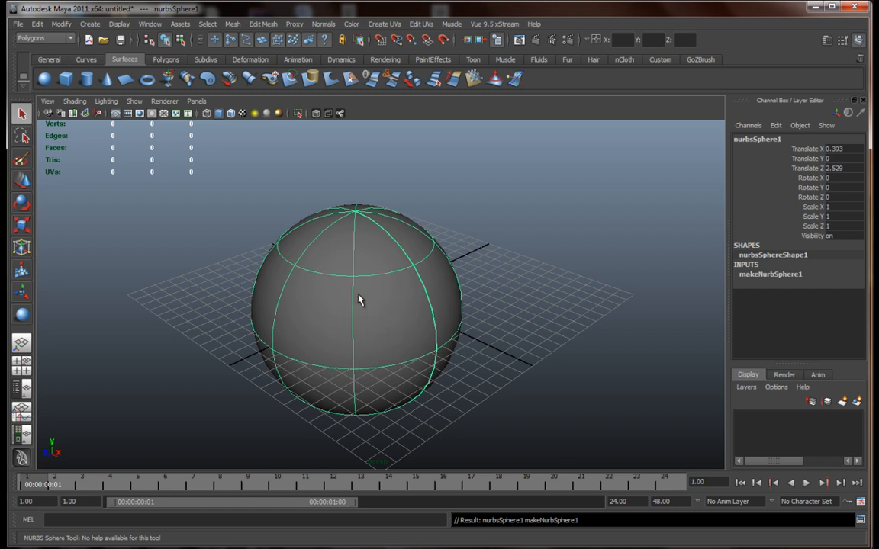
# Select an isoparm on the sphere and insert an extra isoparm via Edit NURBS.
pyautogui.rightClick(360, 299)
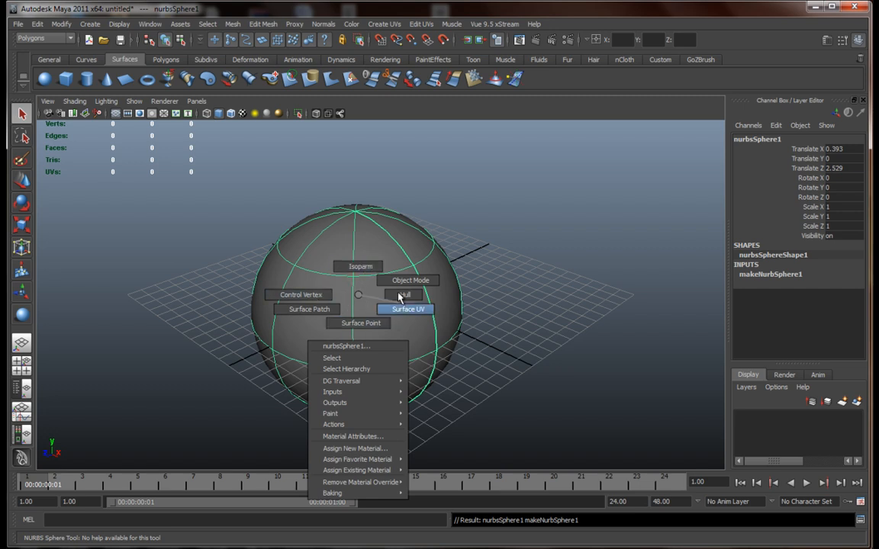
pyautogui.moveTo(357, 266)
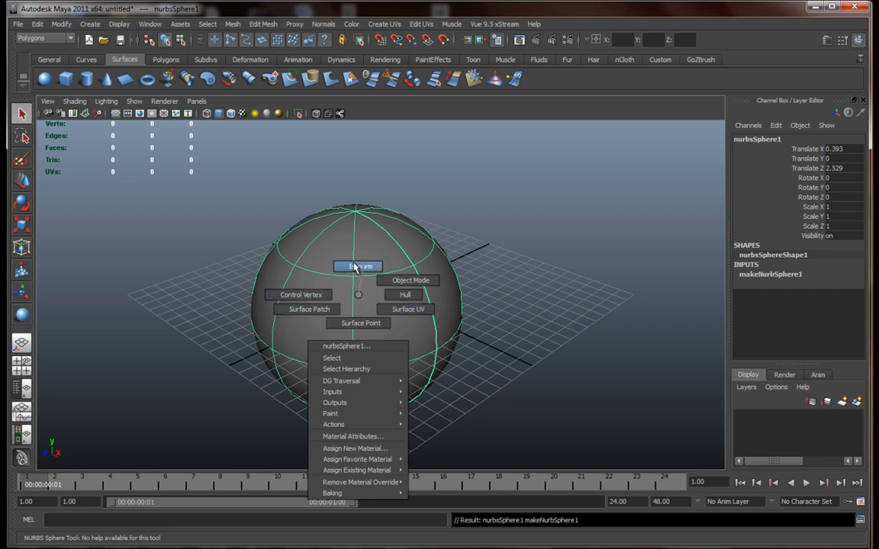
pyautogui.moveTo(298, 294)
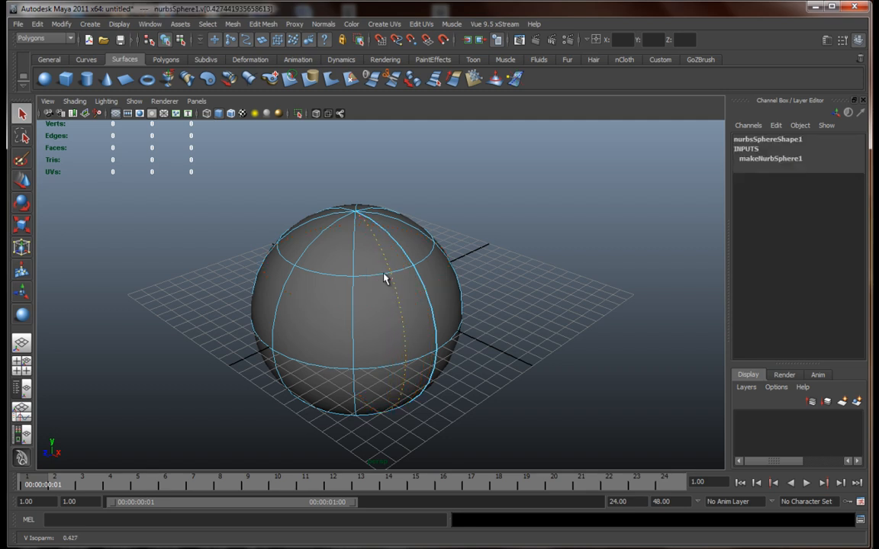
pyautogui.click(69, 39)
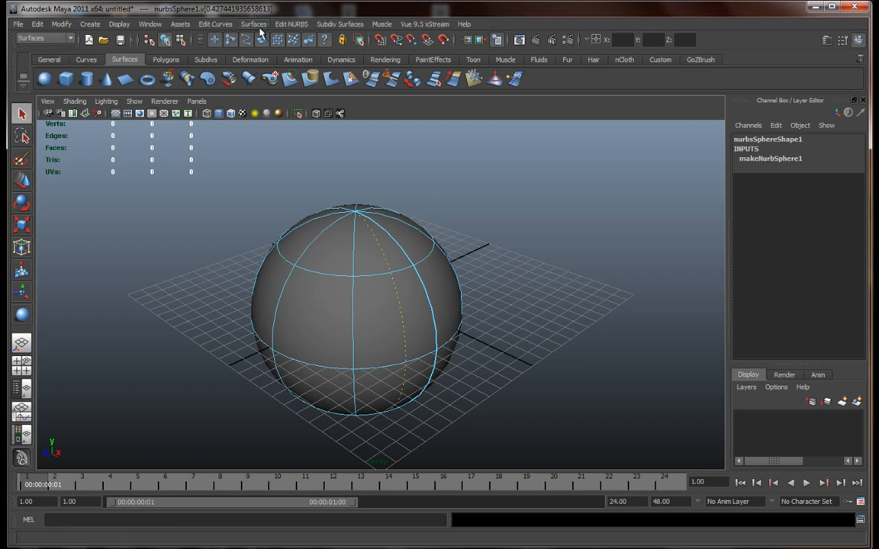
pyautogui.click(299, 24)
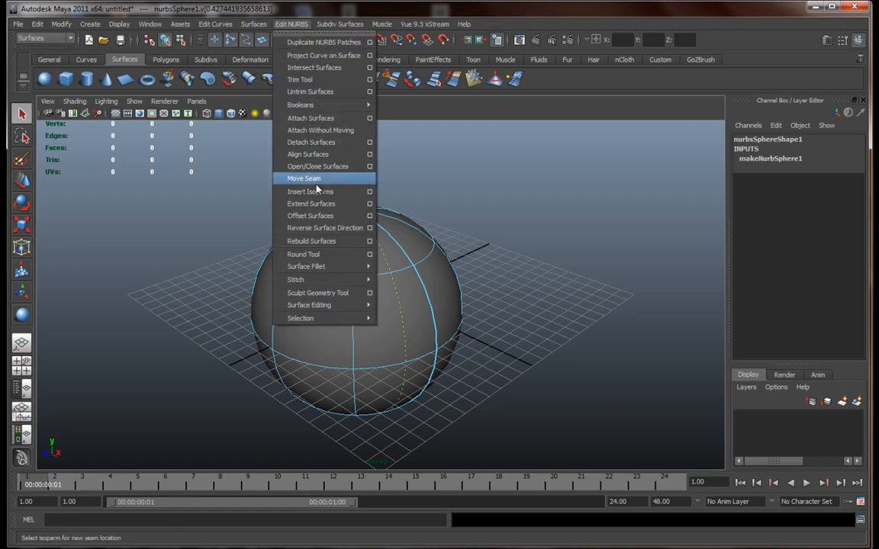
pyautogui.moveTo(331, 192)
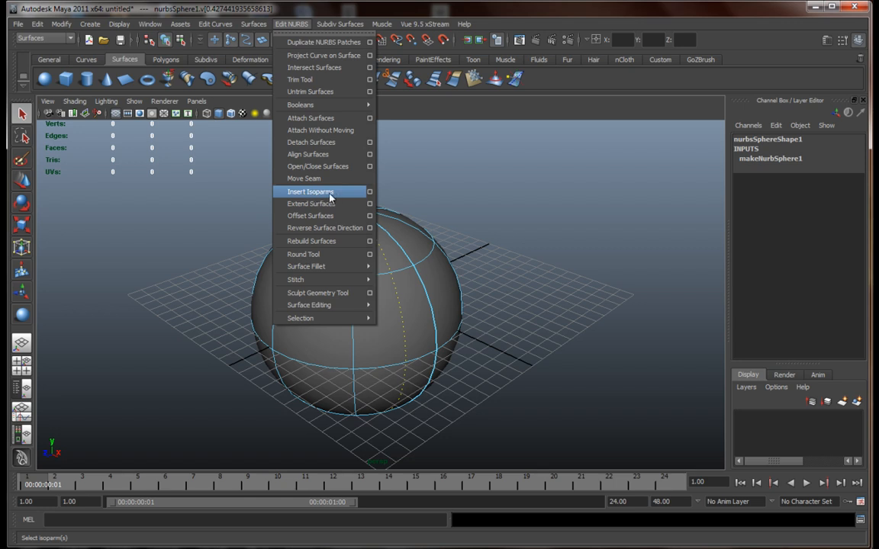
pyautogui.click(311, 192)
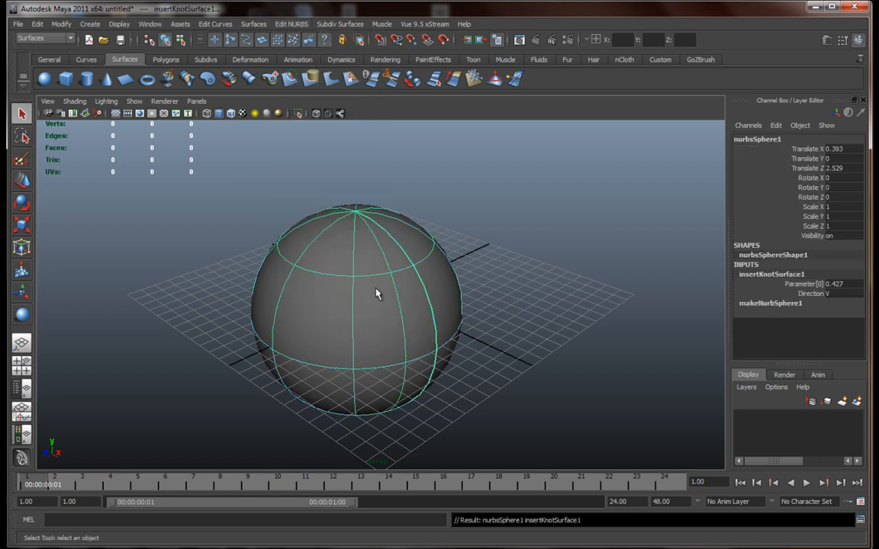
pyautogui.moveTo(365, 298)
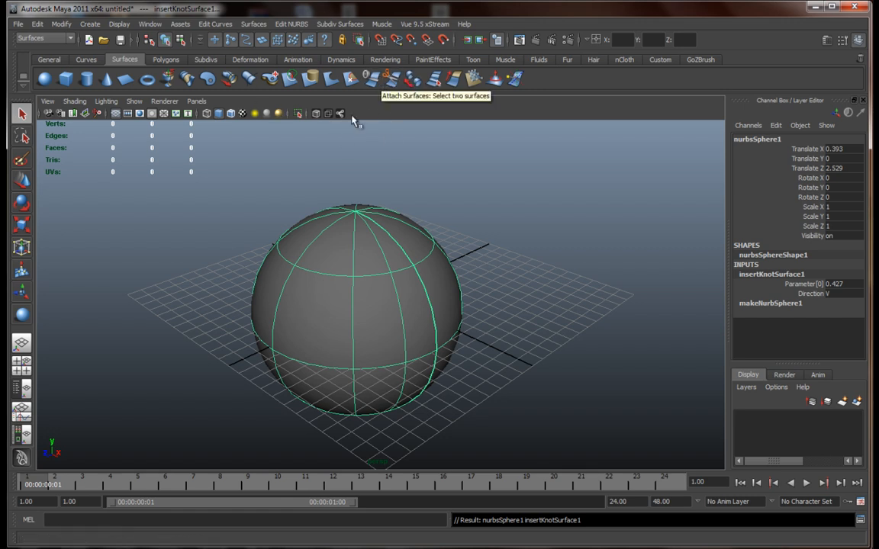
pyautogui.moveTo(299, 99)
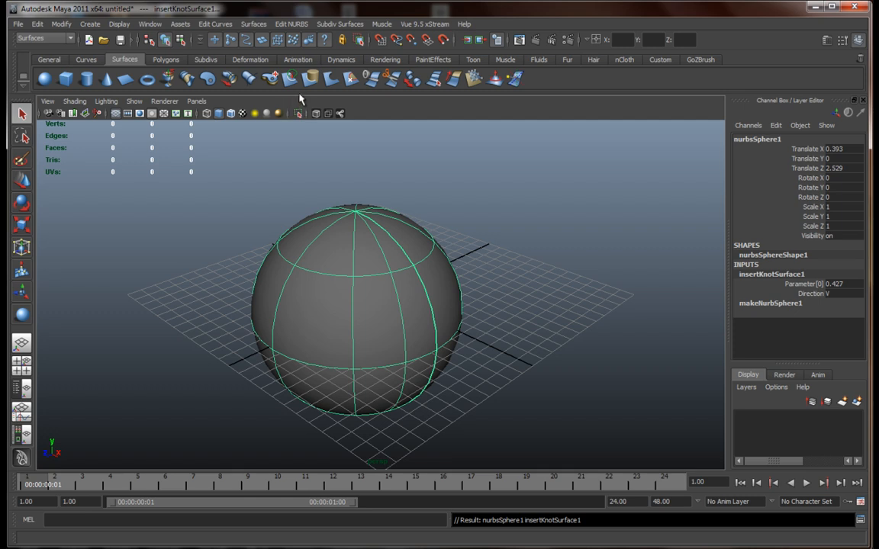
# Browse the Edit NURBS menu, then show and dismiss the shelf management options.
pyautogui.click(290, 24)
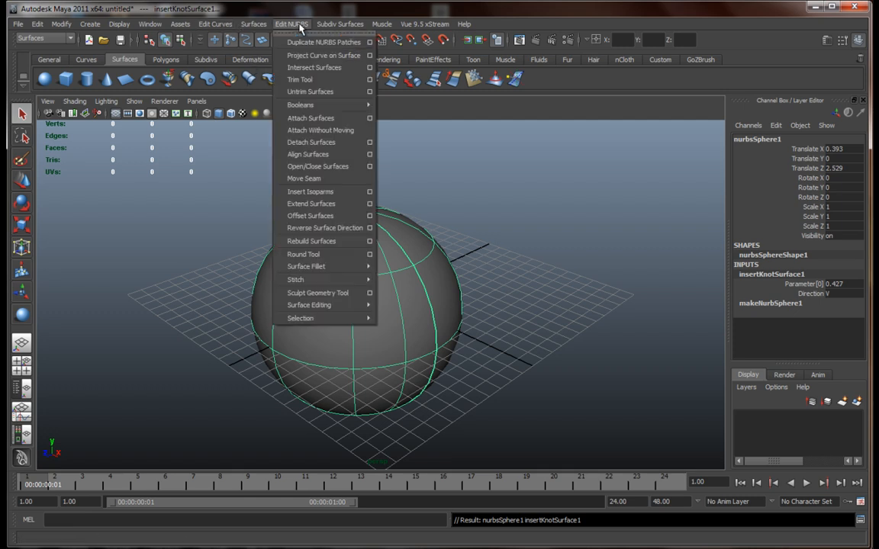
pyautogui.moveTo(312, 192)
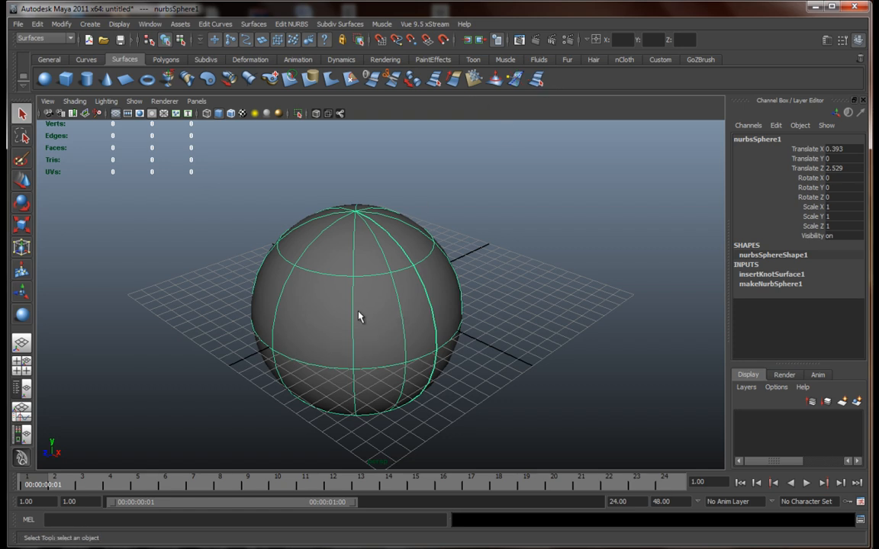
pyautogui.moveTo(257, 257)
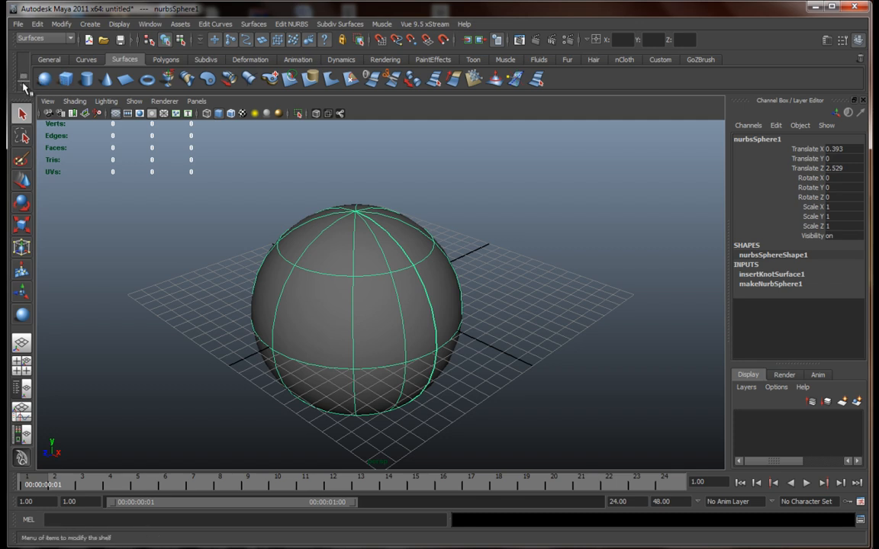
pyautogui.click(21, 87)
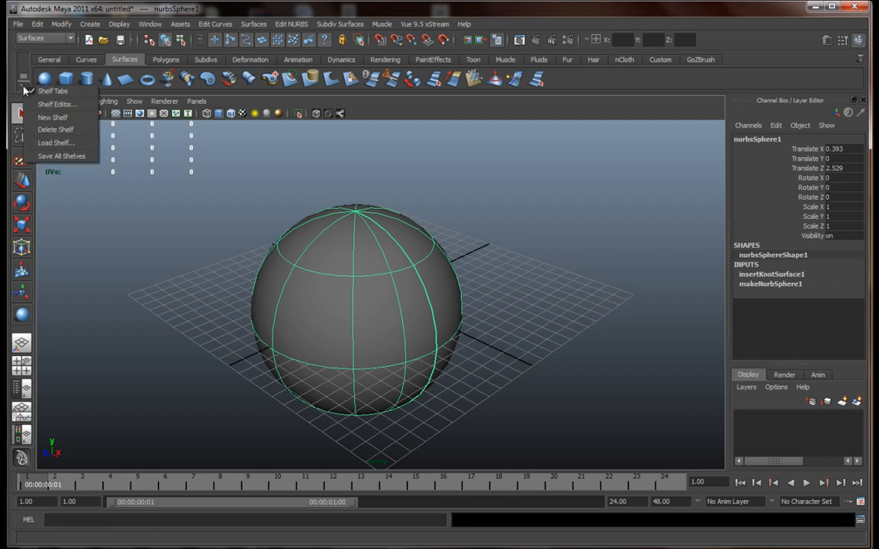
pyautogui.click(55, 119)
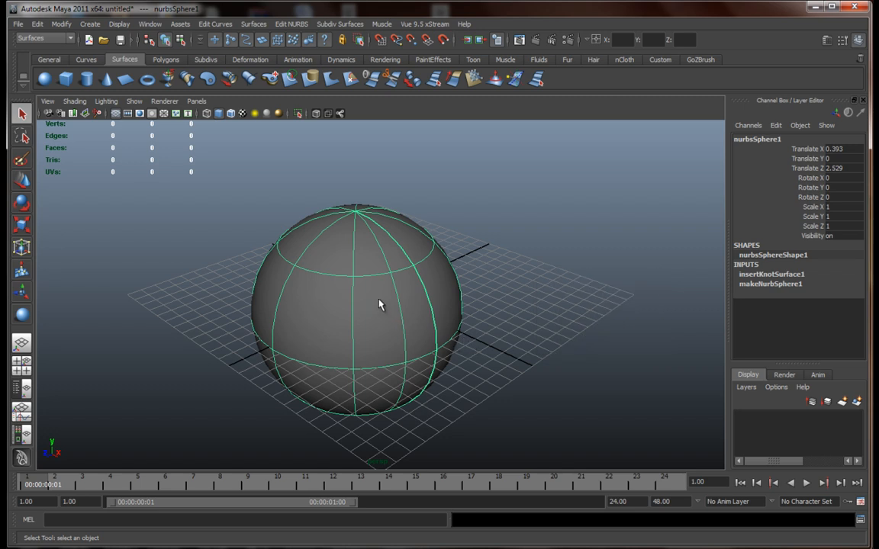
pyautogui.moveTo(349, 290)
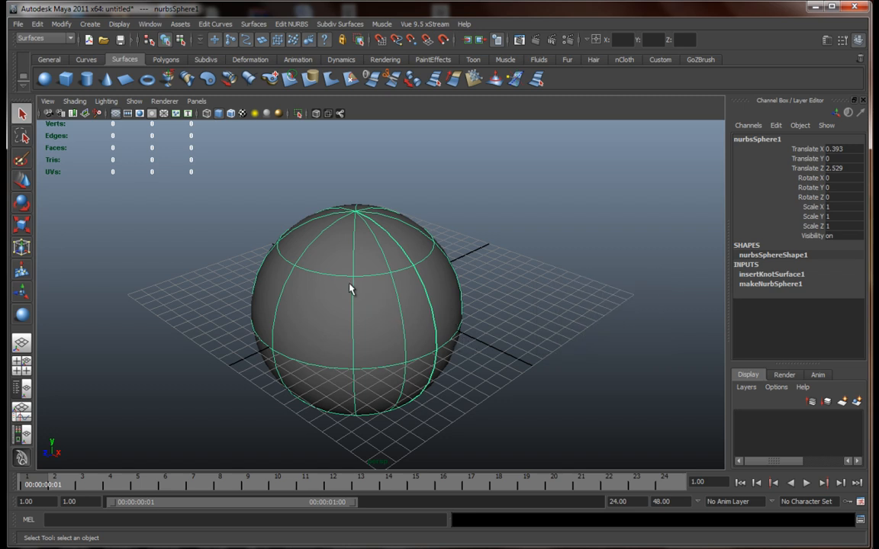
pyautogui.moveTo(182, 266)
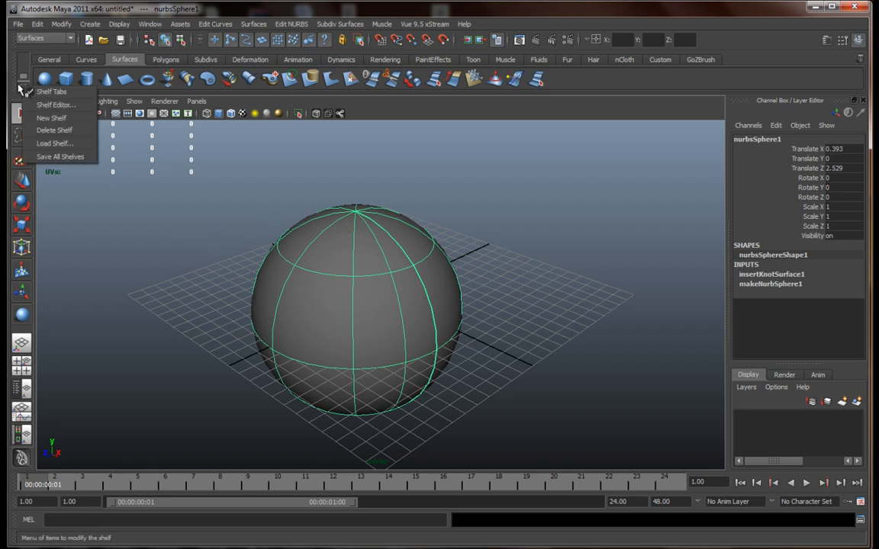
pyautogui.click(49, 107)
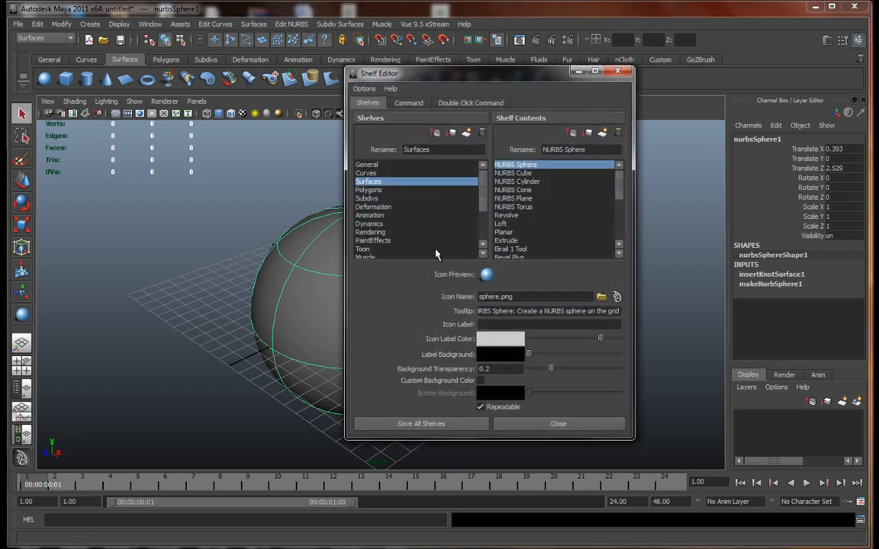
pyautogui.scroll(-3)
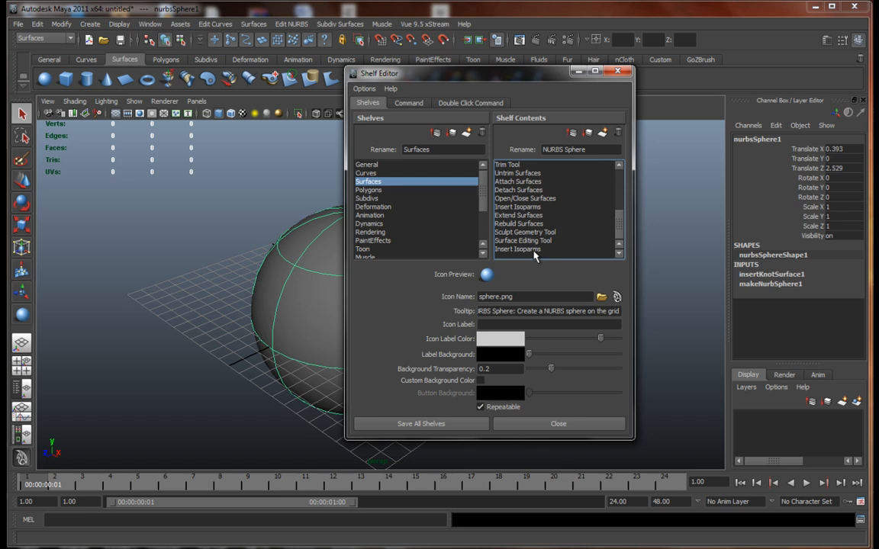
pyautogui.click(533, 249)
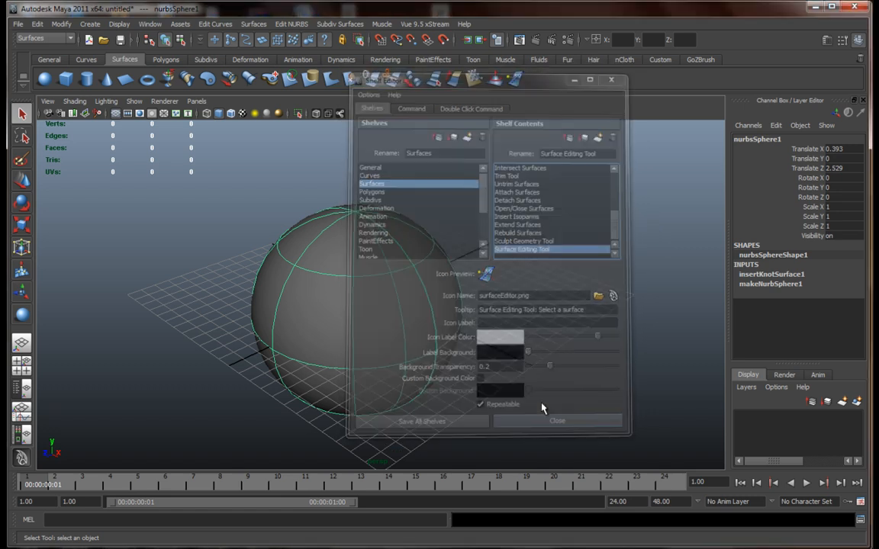
pyautogui.click(559, 421)
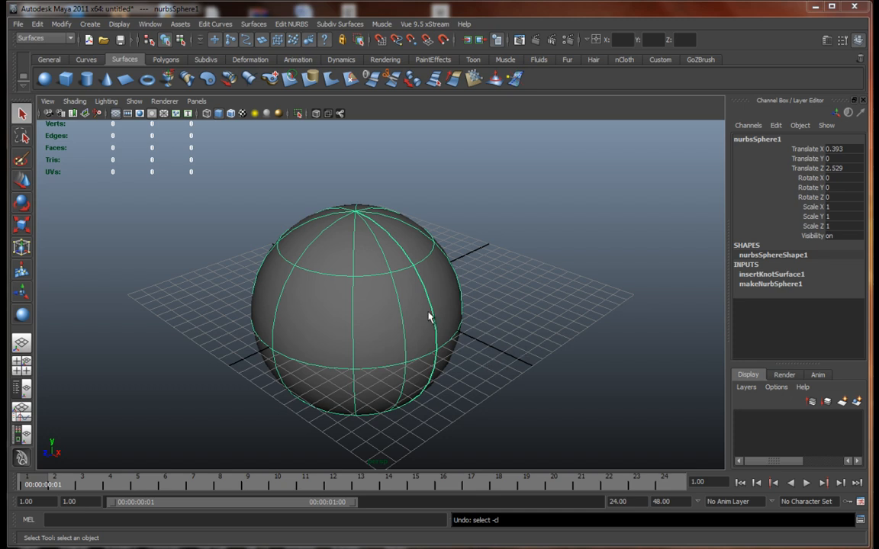
pyautogui.moveTo(382, 273)
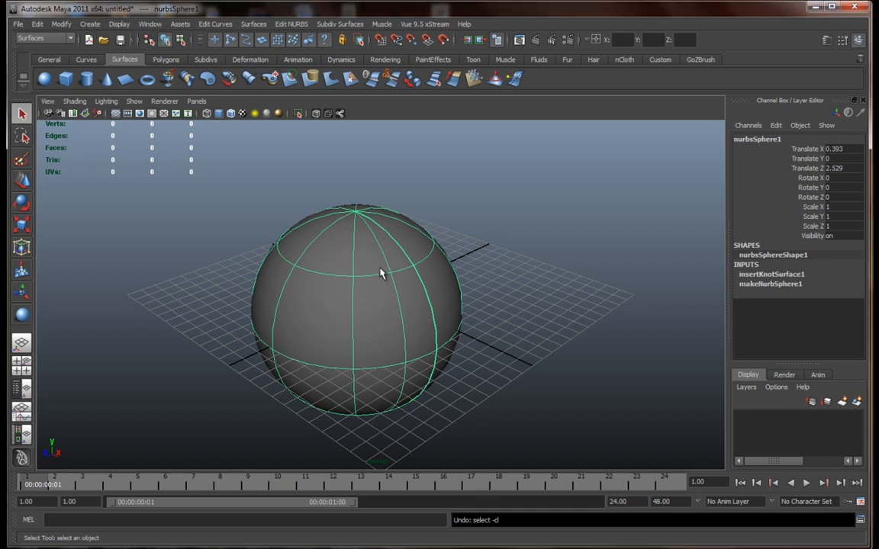
# Enter Control Vertex mode on the sphere, pick two CVs, then display its hull.
pyautogui.rightClick(381, 272)
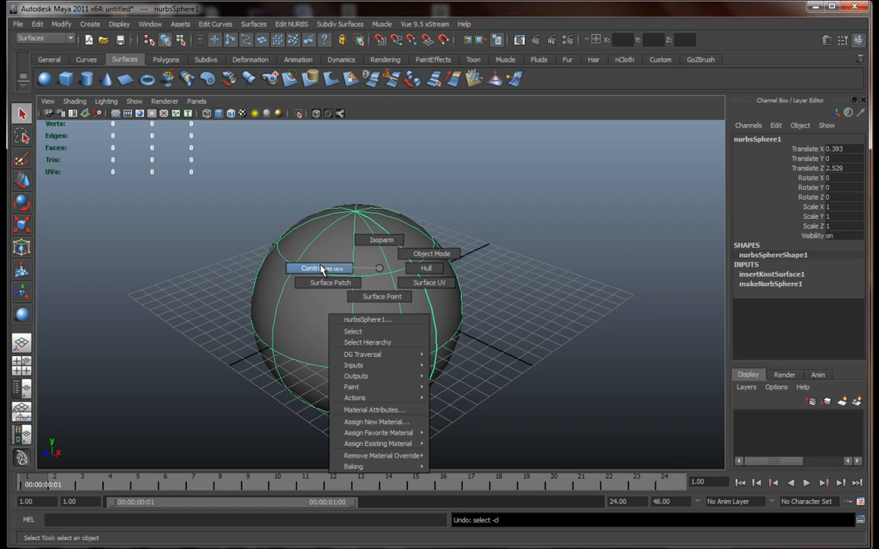
pyautogui.moveTo(329, 273)
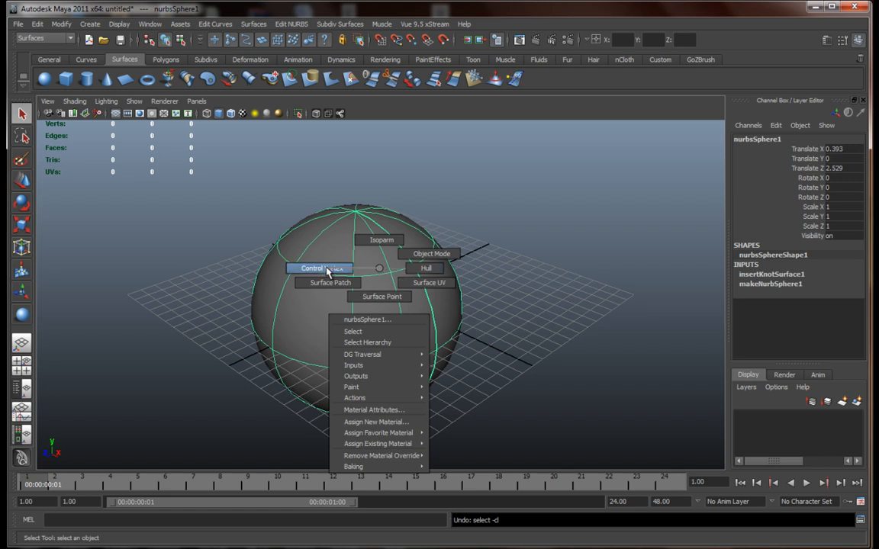
pyautogui.click(313, 269)
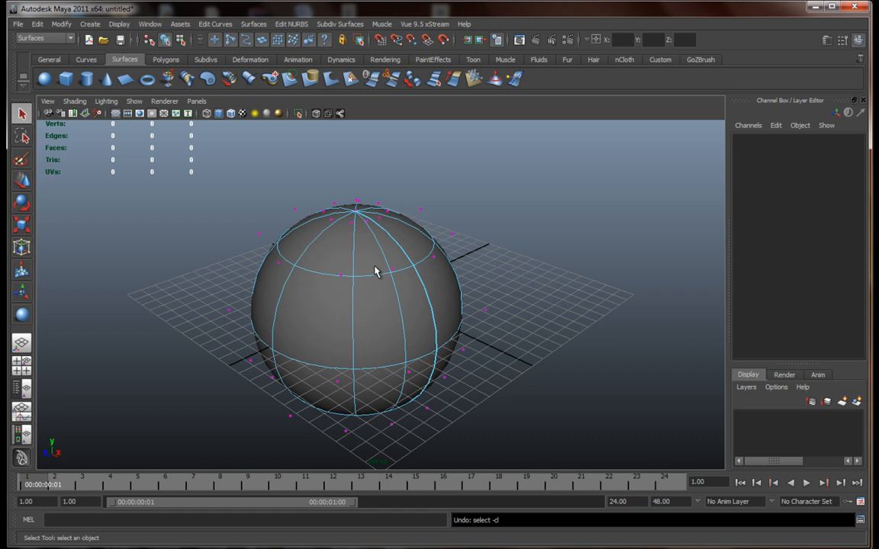
pyautogui.click(342, 283)
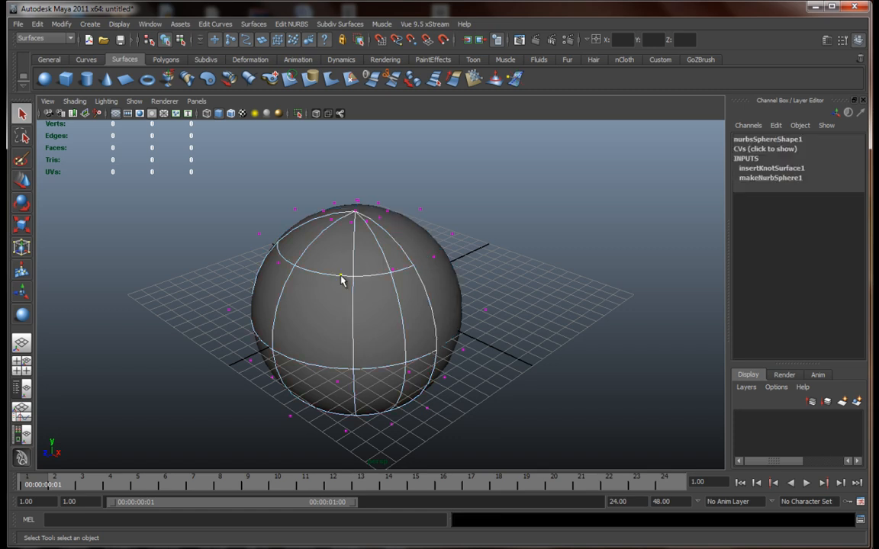
pyautogui.click(342, 278)
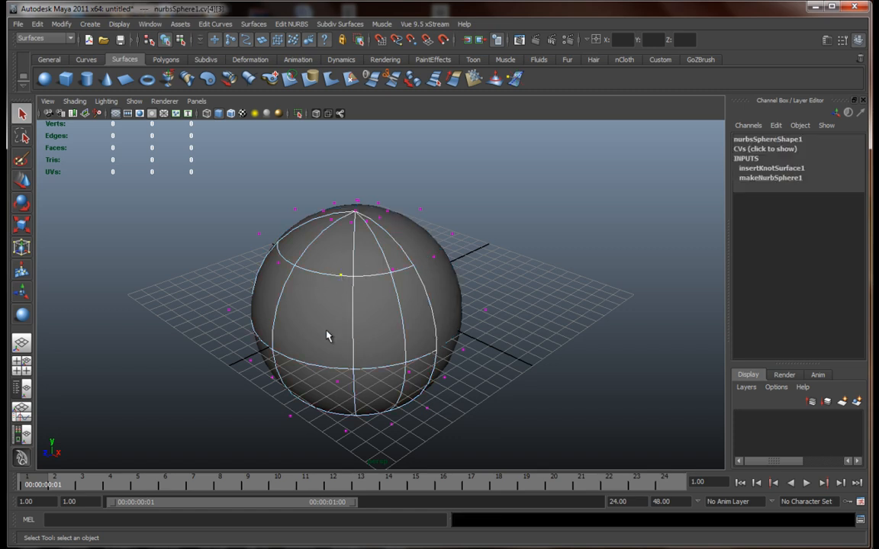
pyautogui.rightClick(327, 336)
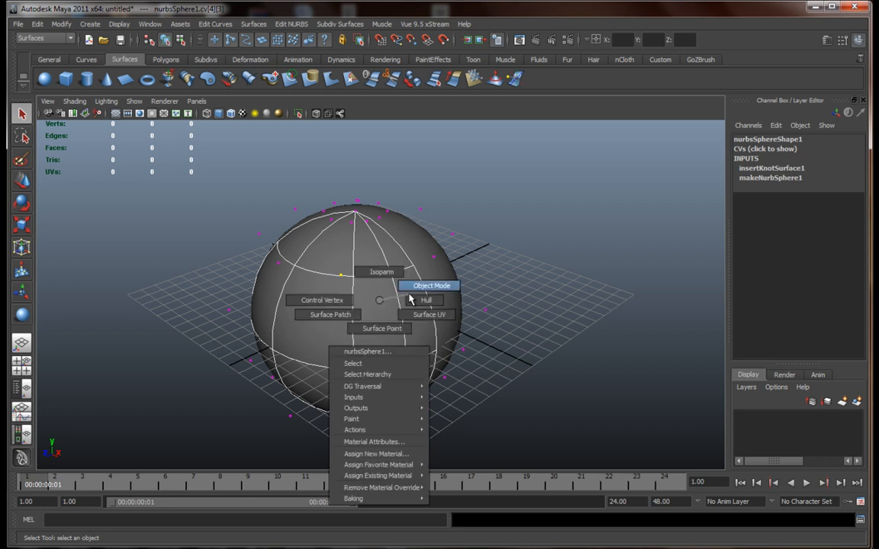
pyautogui.click(425, 300)
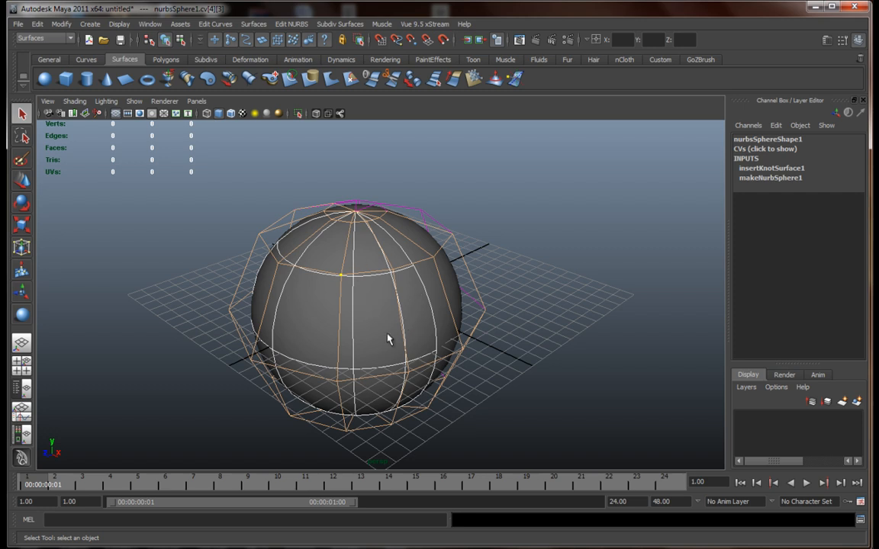
pyautogui.moveTo(409, 283)
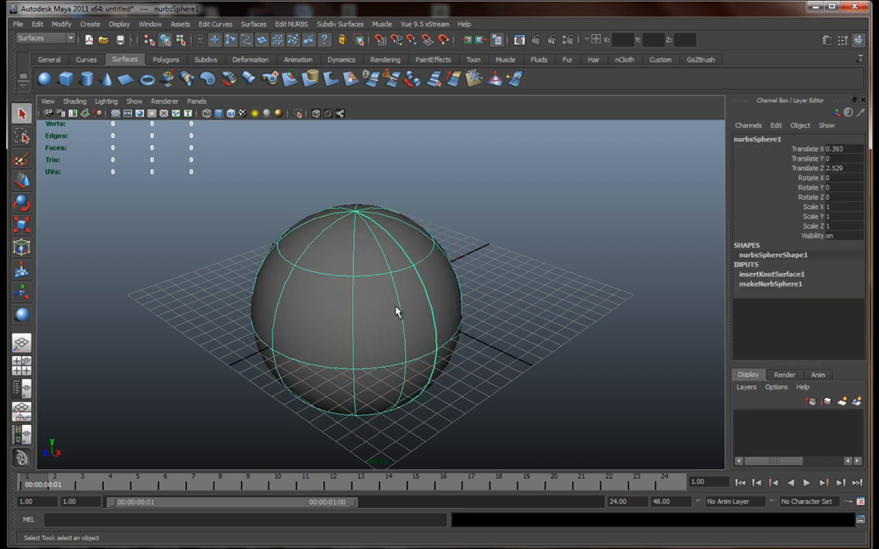
pyautogui.moveTo(403, 288)
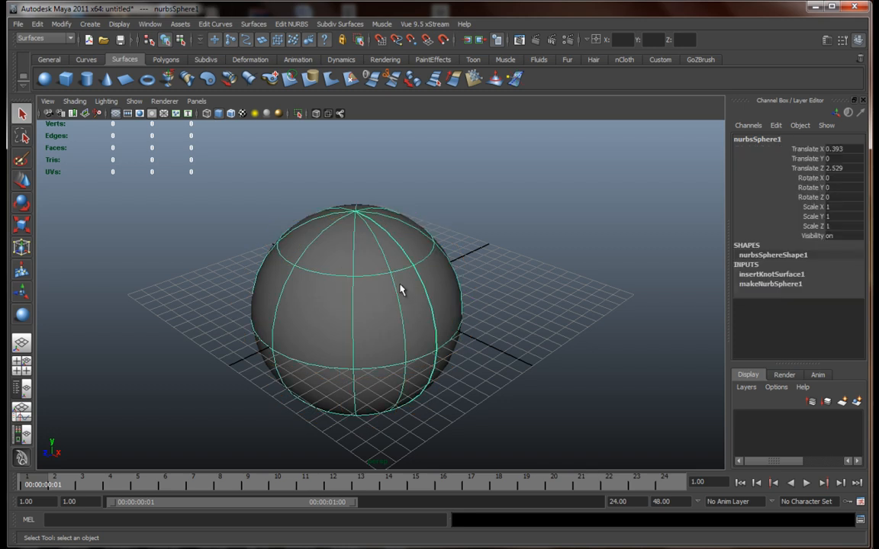
pyautogui.moveTo(390, 289)
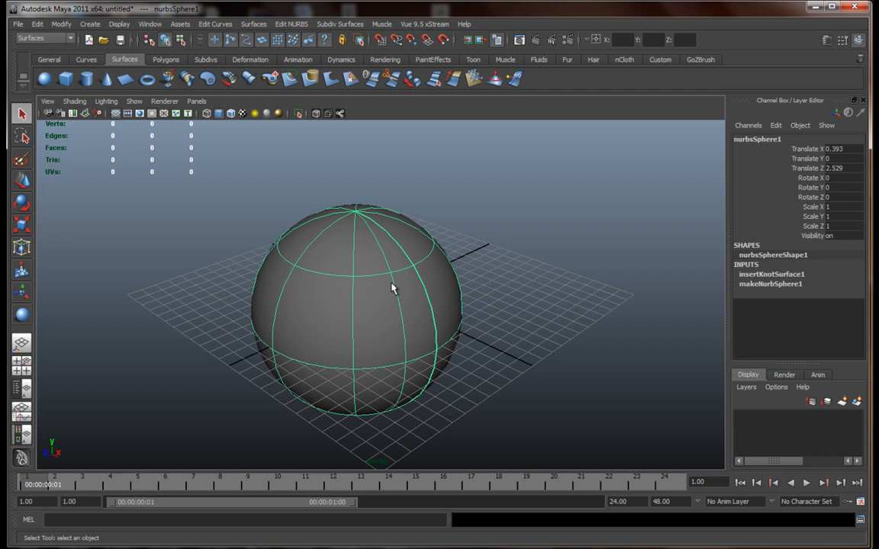
pyautogui.moveTo(349, 304)
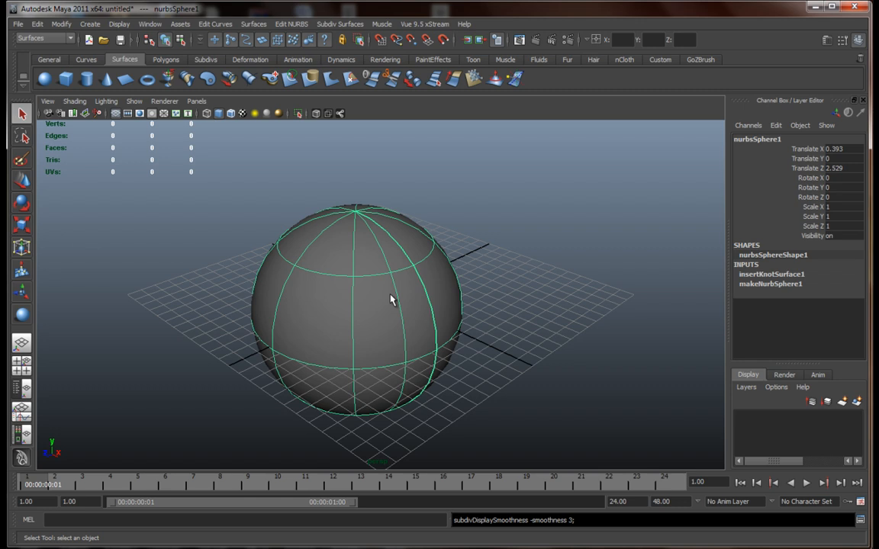
pyautogui.moveTo(378, 291)
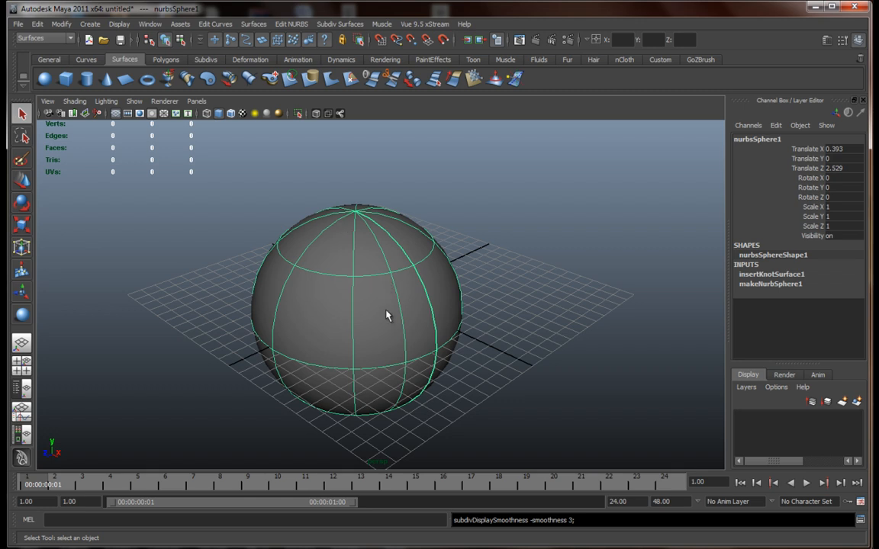
pyautogui.moveTo(418, 293)
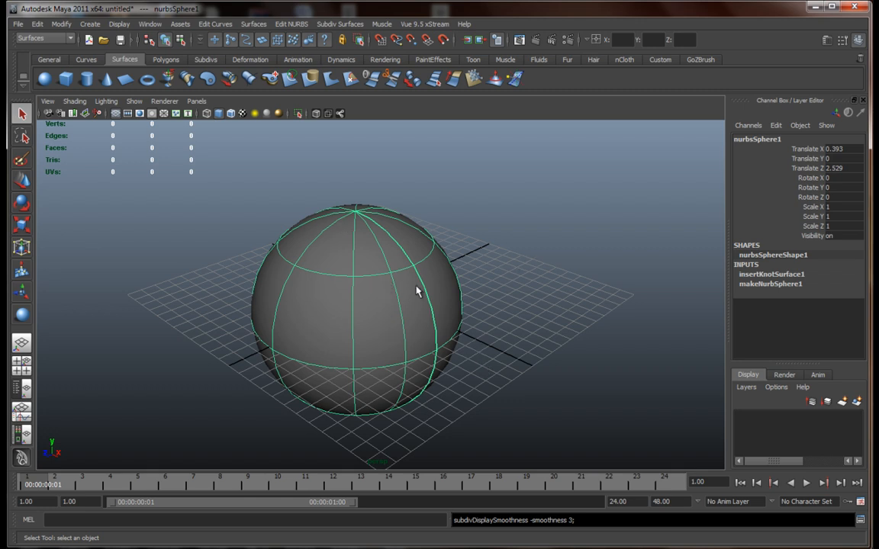
# Create a subdivision sphere beside the NURBS sphere and scale it up to about 5.914.
pyautogui.click(90, 25)
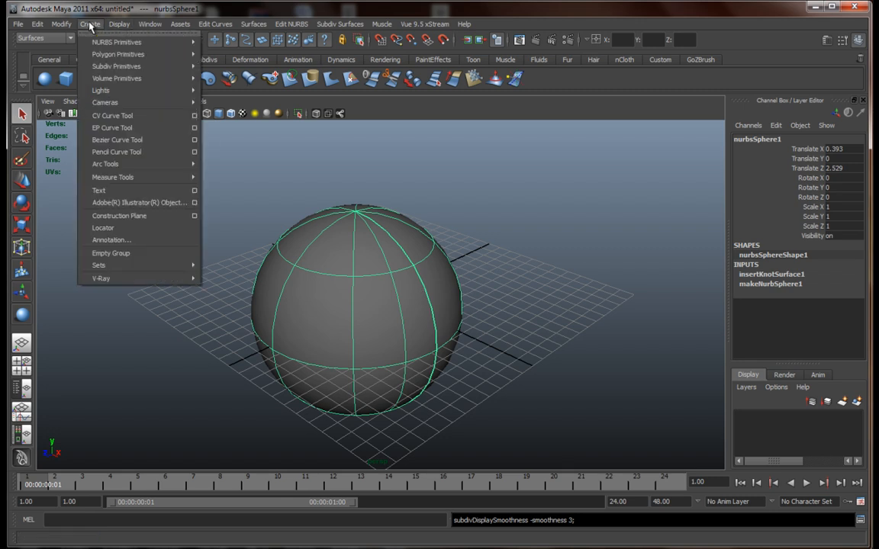
pyautogui.moveTo(138, 72)
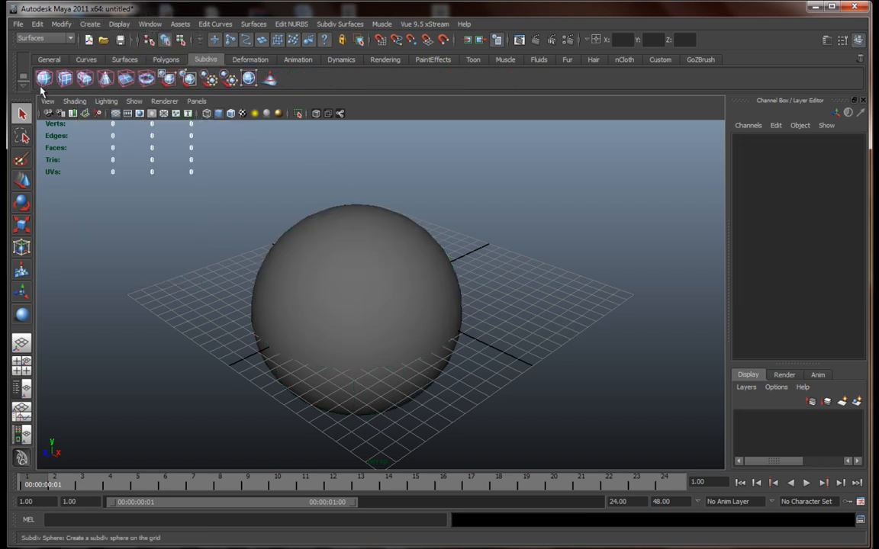
pyautogui.click(359, 306)
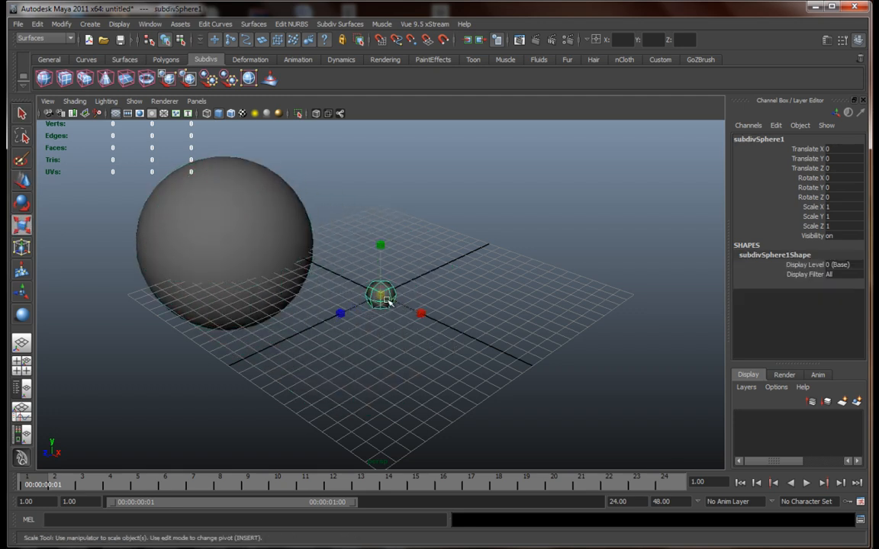
pyautogui.moveTo(381, 296); pyautogui.dragTo(427, 282)
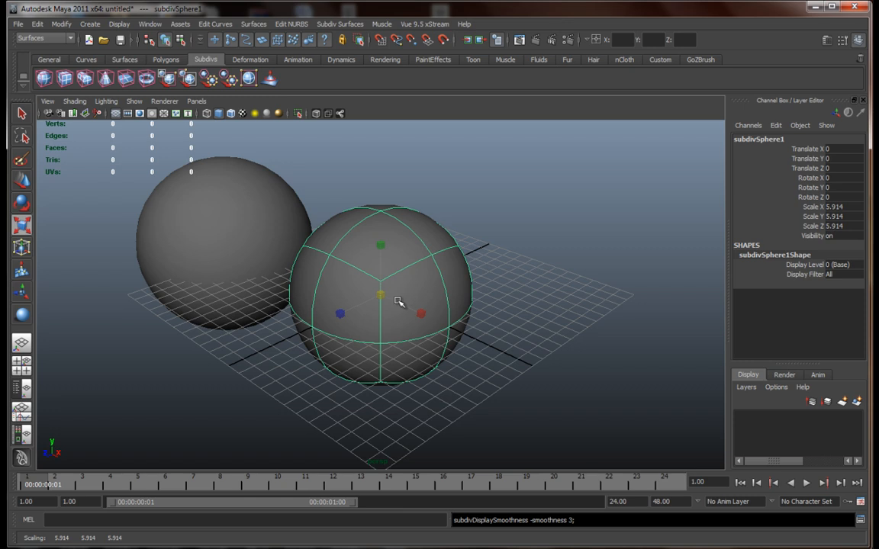
pyautogui.rightClick(399, 293)
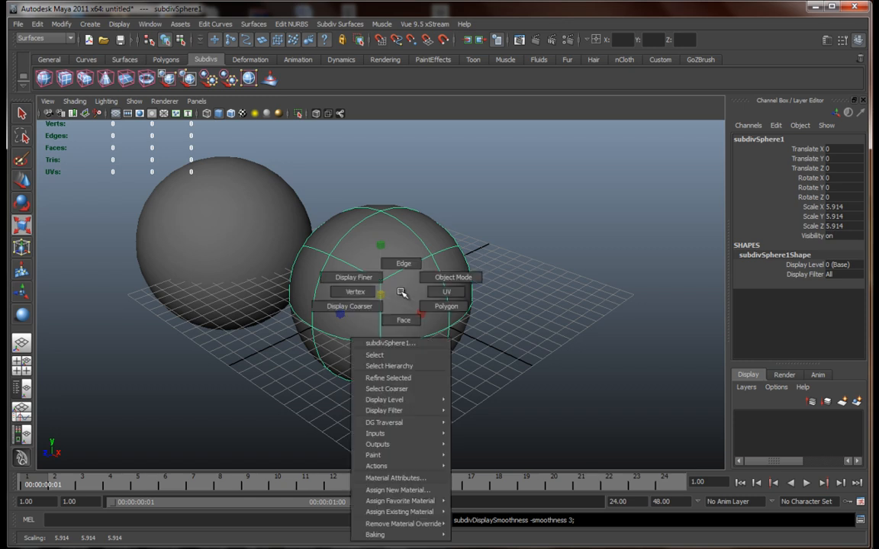
pyautogui.moveTo(401, 263)
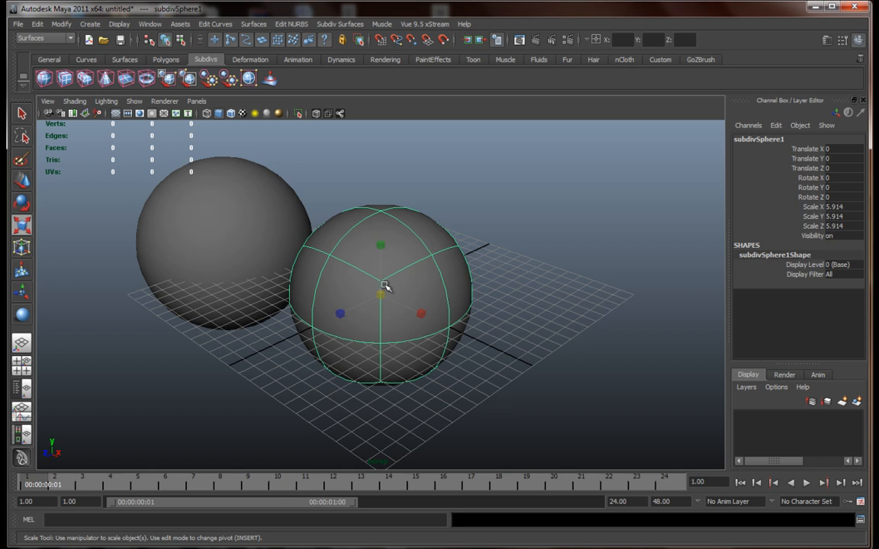
pyautogui.rightClick(384, 288)
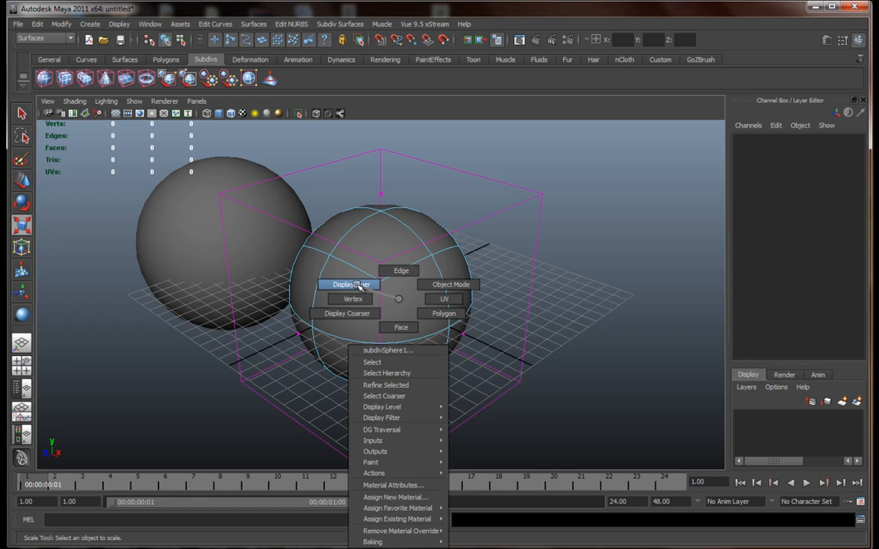
pyautogui.click(353, 298)
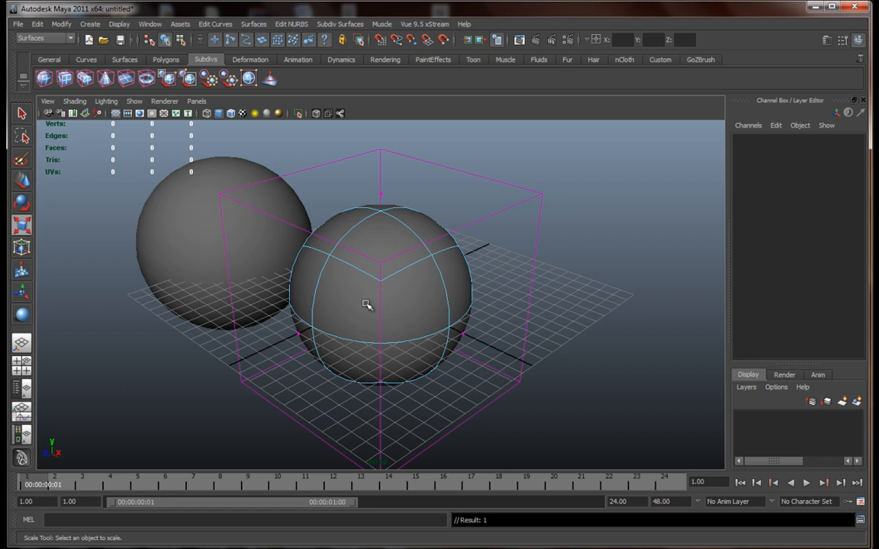
pyautogui.rightClick(366, 306)
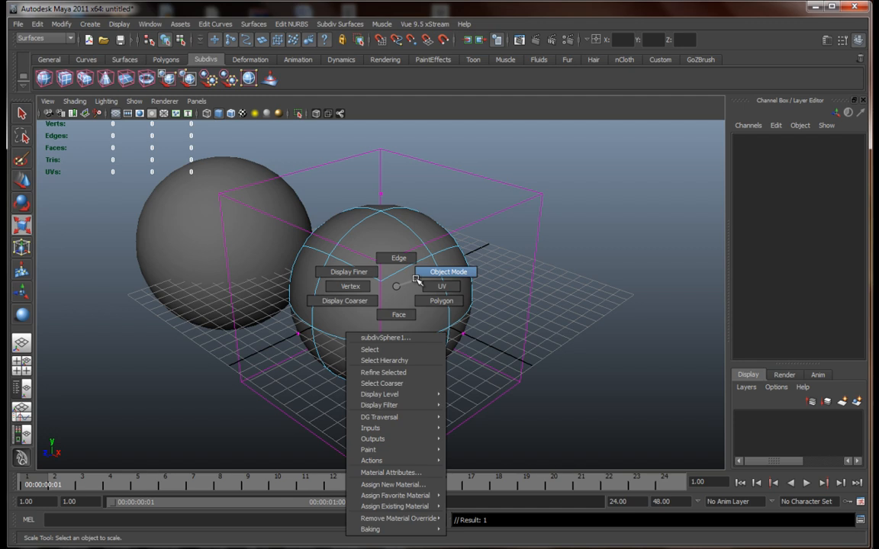
pyautogui.click(446, 272)
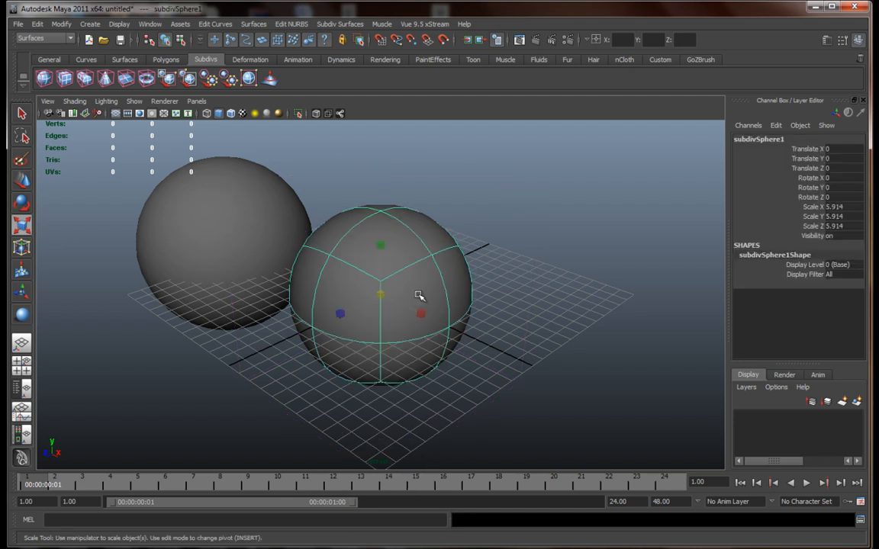
pyautogui.moveTo(420, 311)
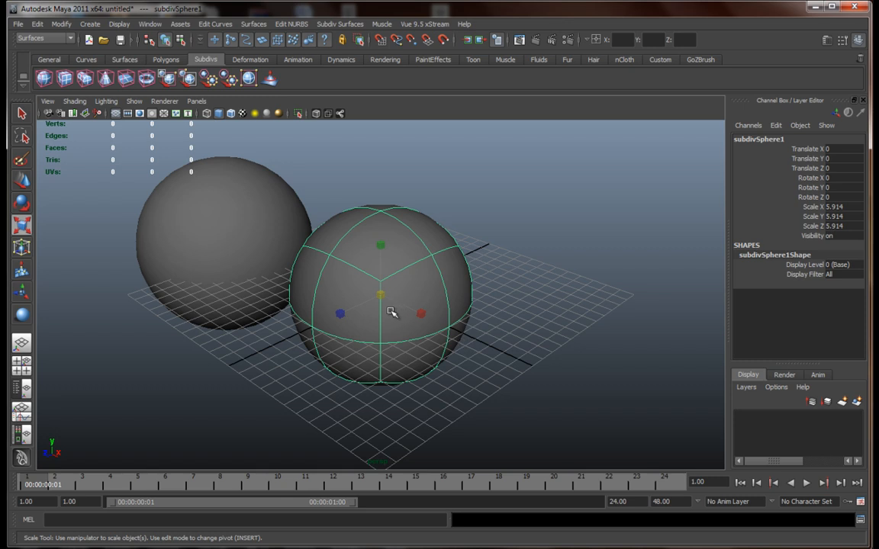
pyautogui.moveTo(403, 308)
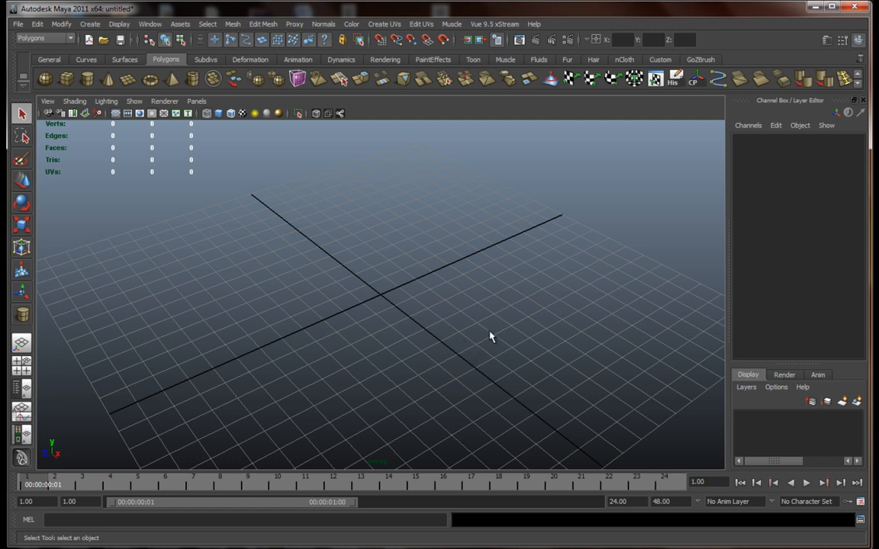
pyautogui.moveTo(740, 247)
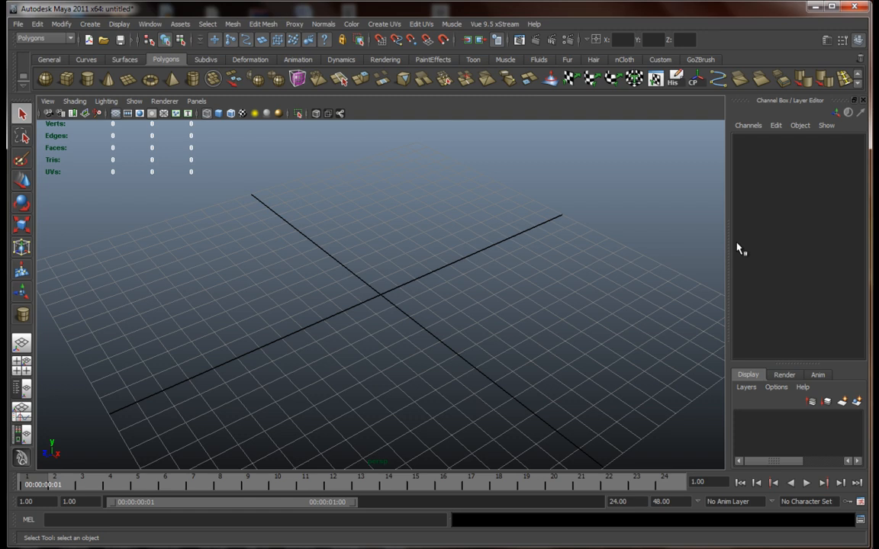
pyautogui.moveTo(672, 217)
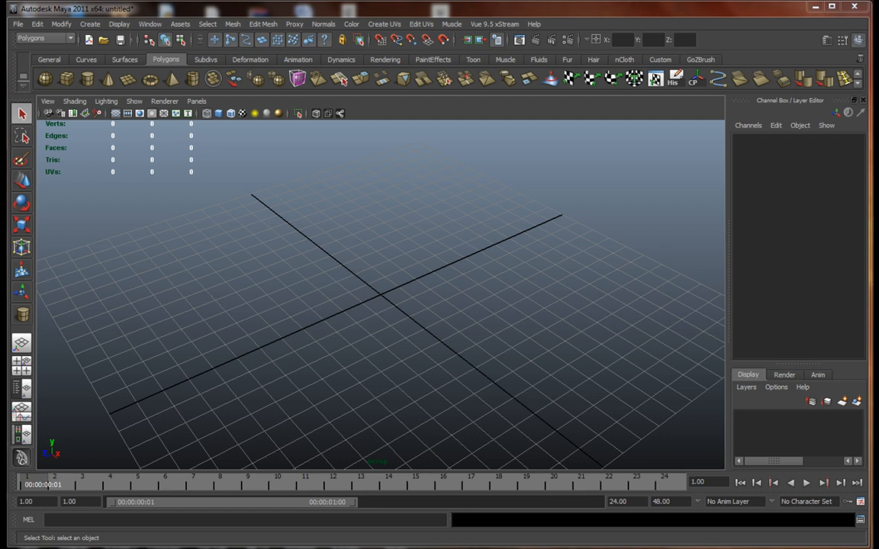
pyautogui.moveTo(377, 311)
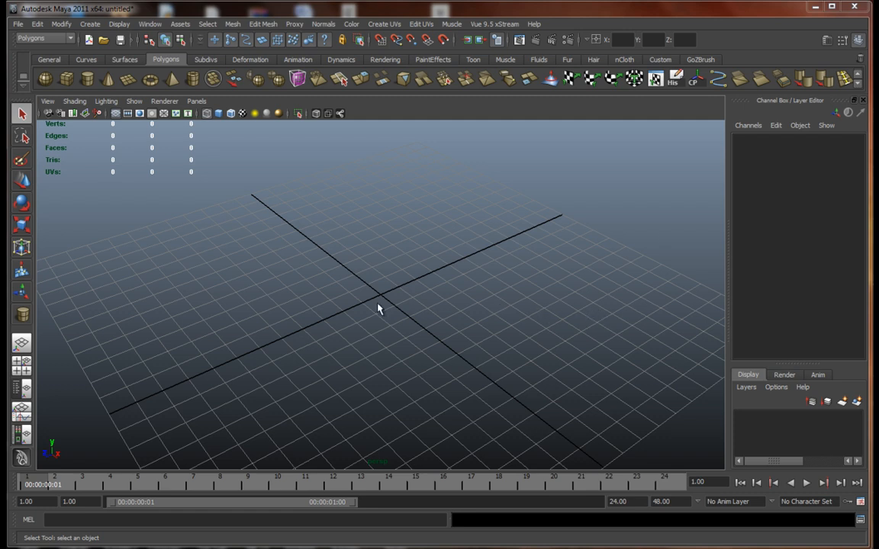
pyautogui.moveTo(382, 293)
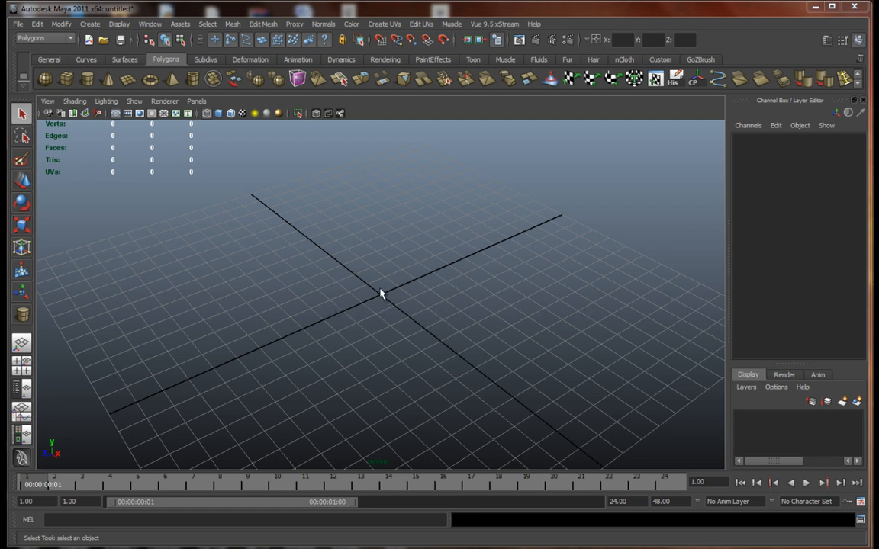
pyautogui.moveTo(336, 285)
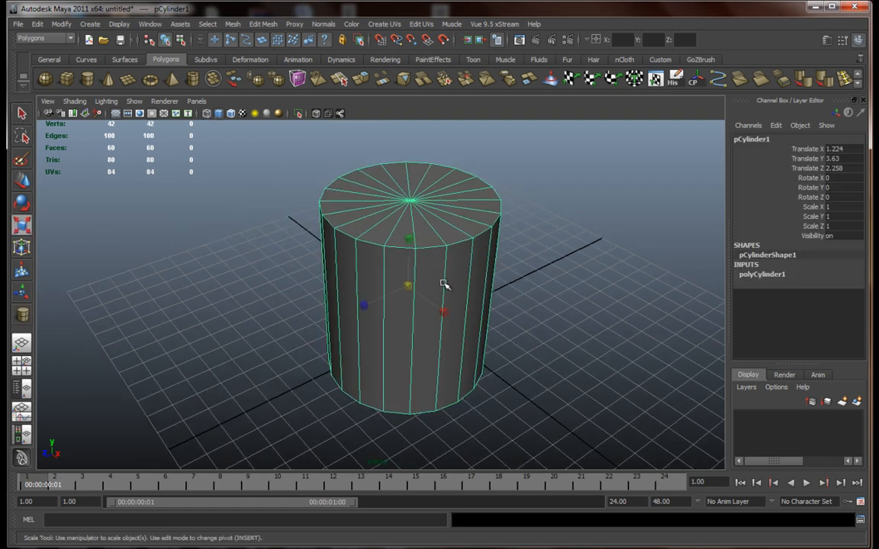
# Scale the polygon cylinder into a thin pole and set its Subdivisions Axis to 8.
pyautogui.moveTo(409, 287); pyautogui.dragTo(374, 300)
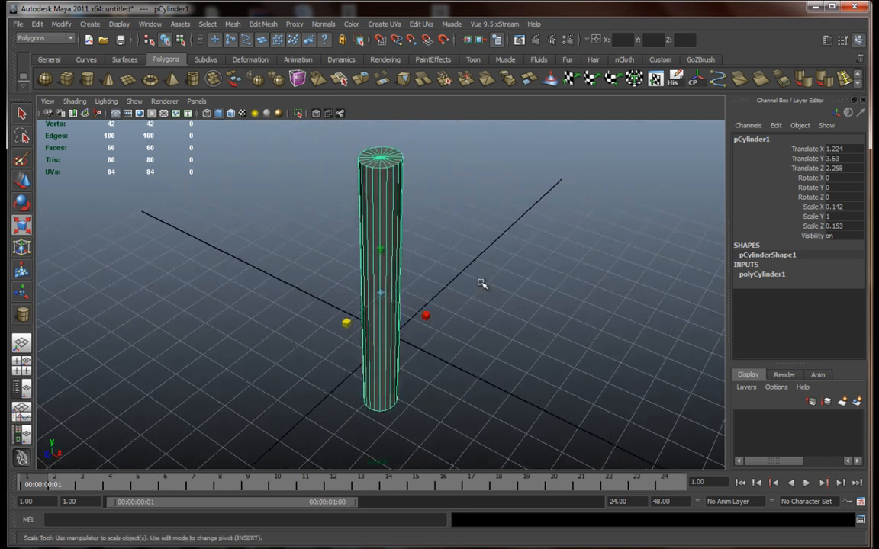
pyautogui.moveTo(478, 285)
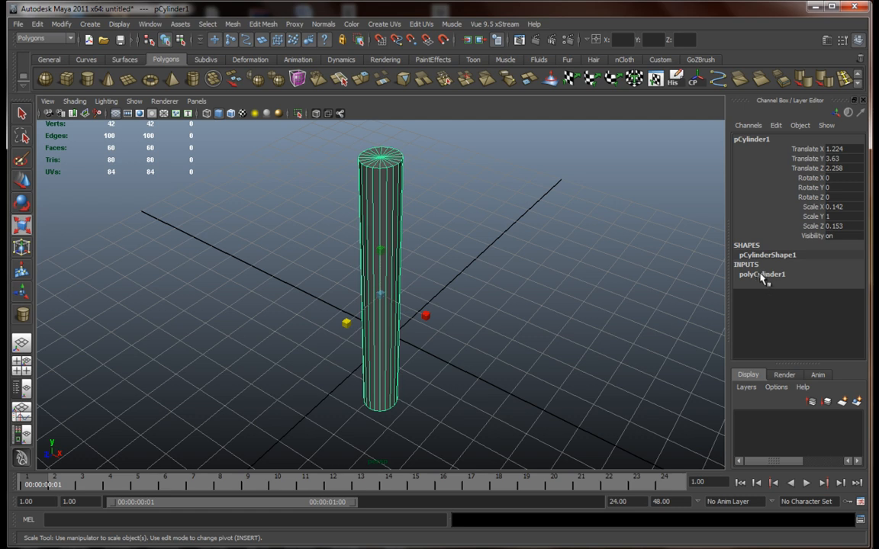
pyautogui.click(760, 275)
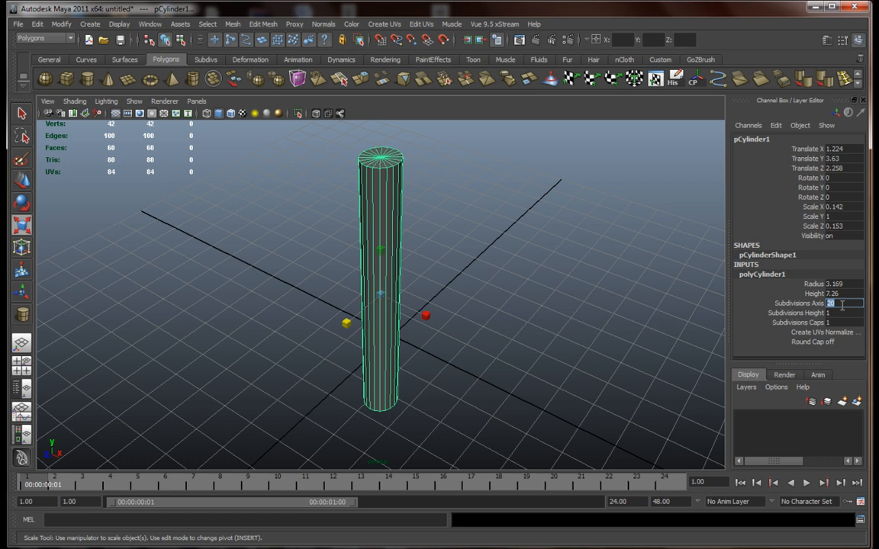
pyautogui.write('8')
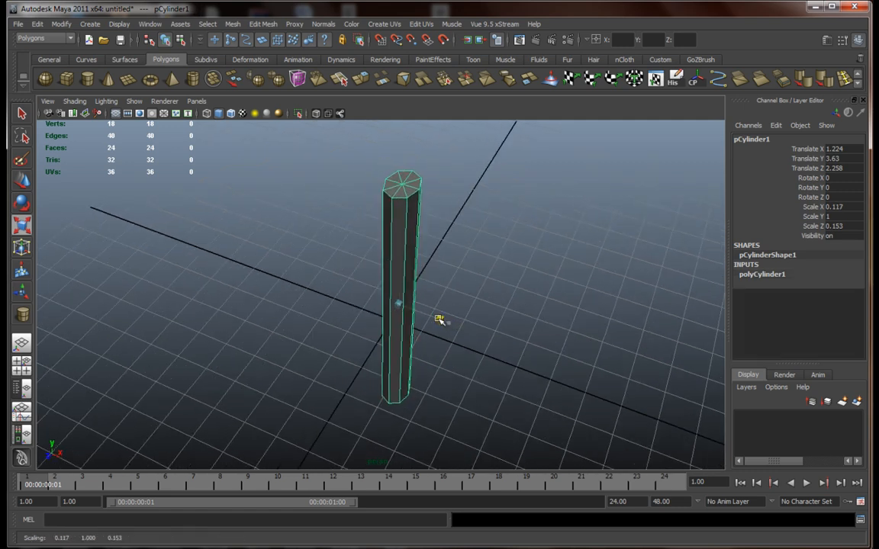
pyautogui.moveTo(440, 319); pyautogui.dragTo(393, 319)
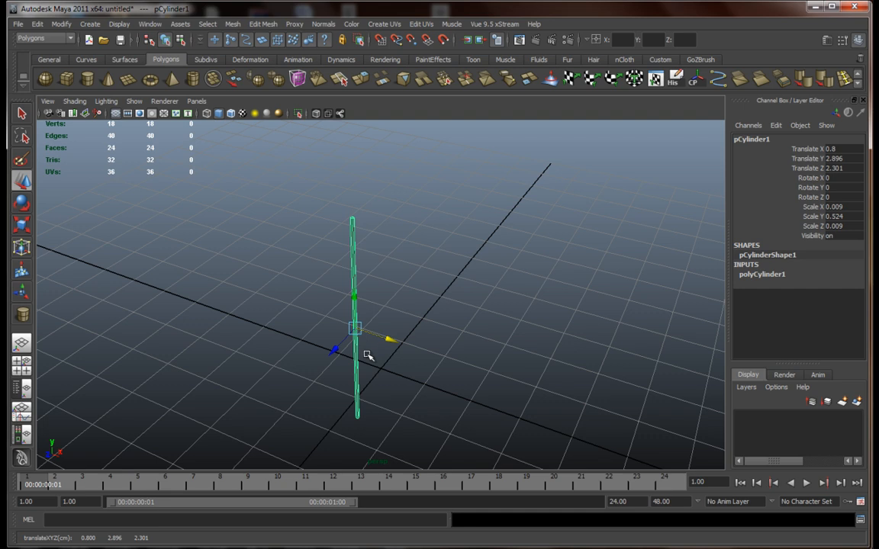
# Rotate the thin cylinder 90 degrees in X and move it so one end rests at the origin.
pyautogui.moveTo(354, 329); pyautogui.dragTo(406, 275)
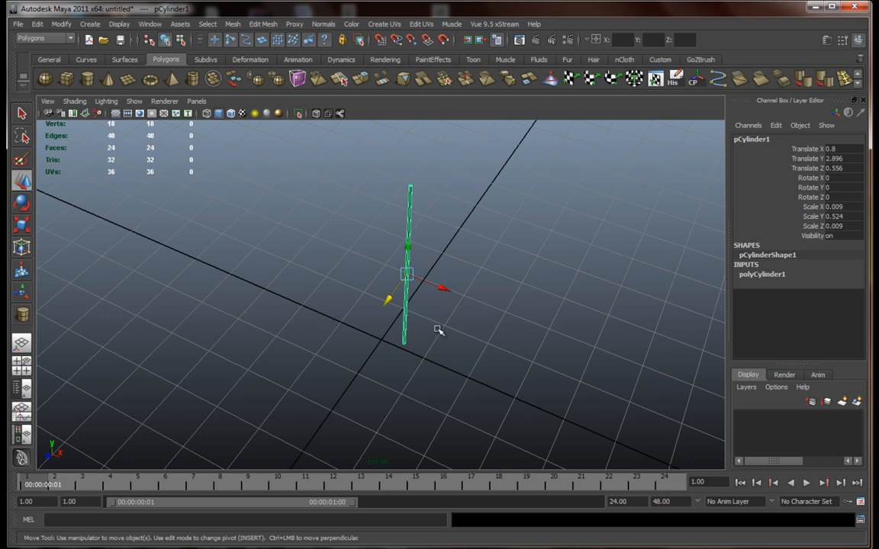
pyautogui.moveTo(451, 286)
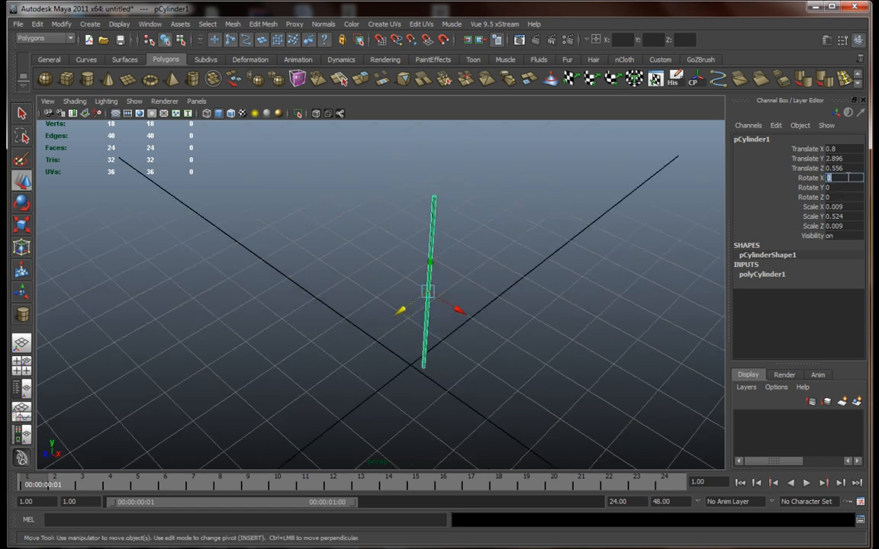
pyautogui.write('90')
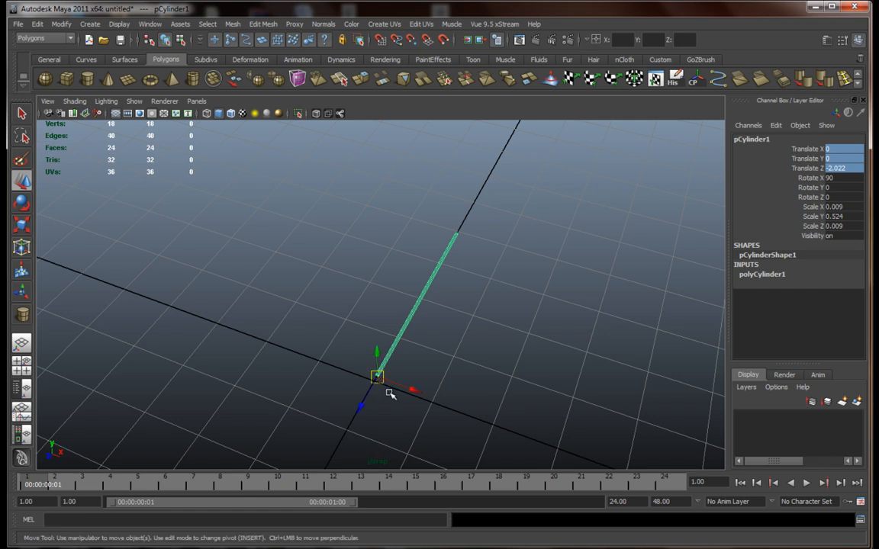
pyautogui.moveTo(379, 379); pyautogui.dragTo(345, 319)
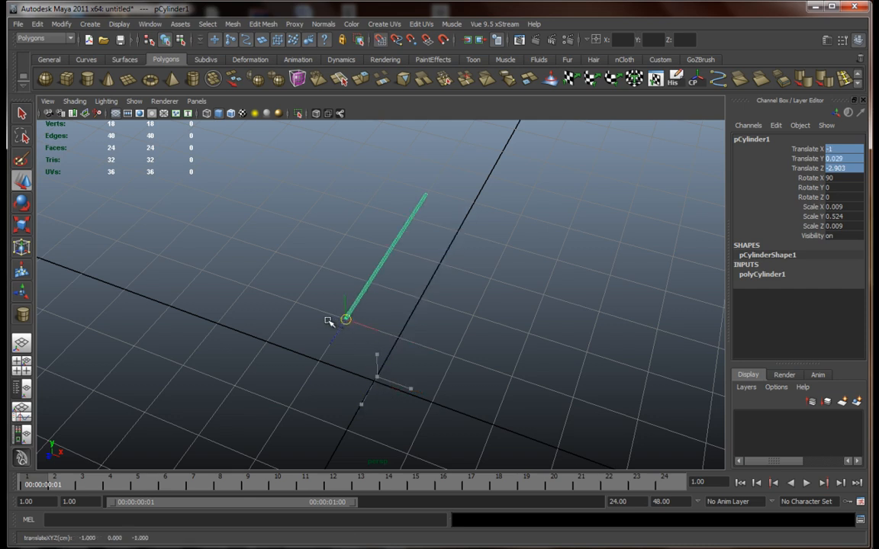
pyautogui.moveTo(345, 321); pyautogui.dragTo(375, 381)
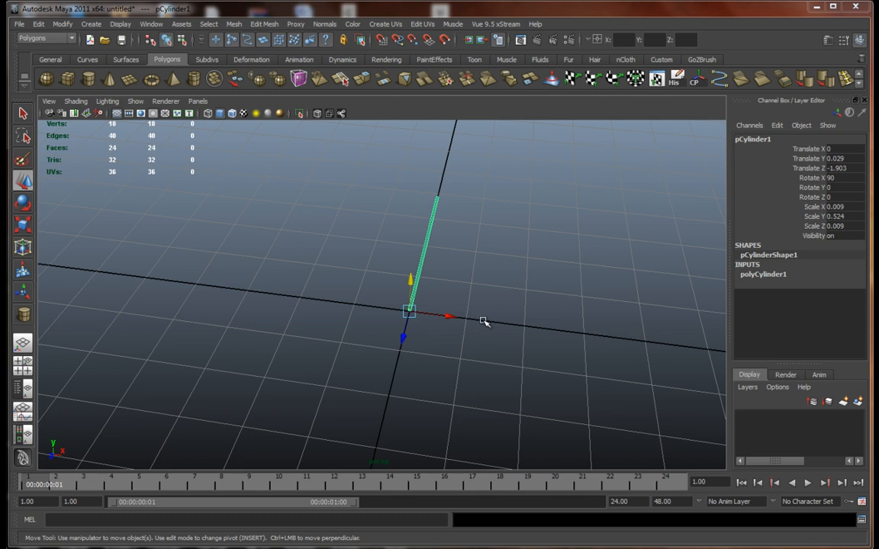
pyautogui.moveTo(469, 312)
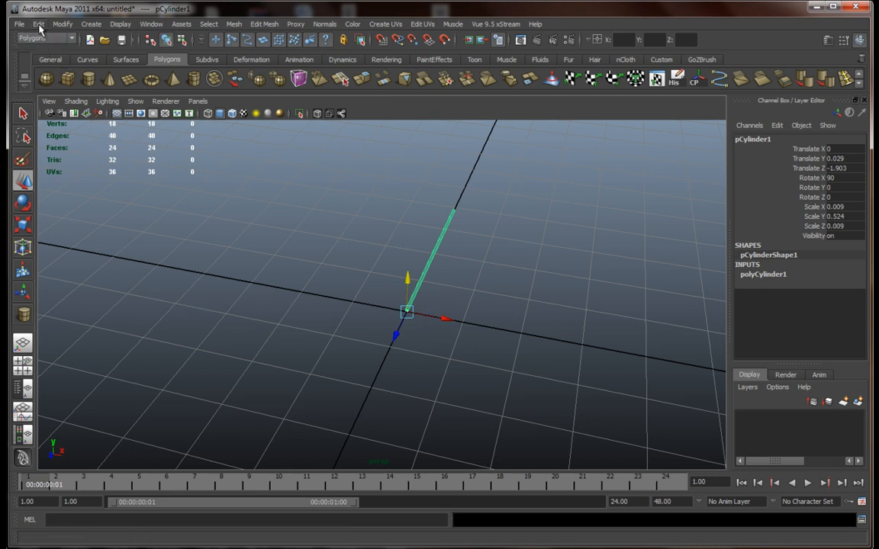
# In Duplicate Special options, set Rotate Y to 12 and Number of copies to 30.
pyautogui.click(37, 25)
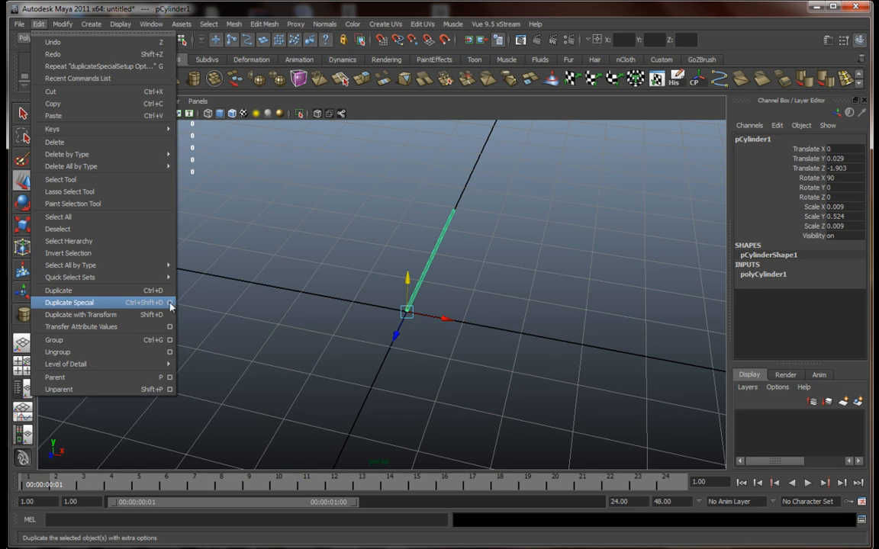
pyautogui.click(169, 305)
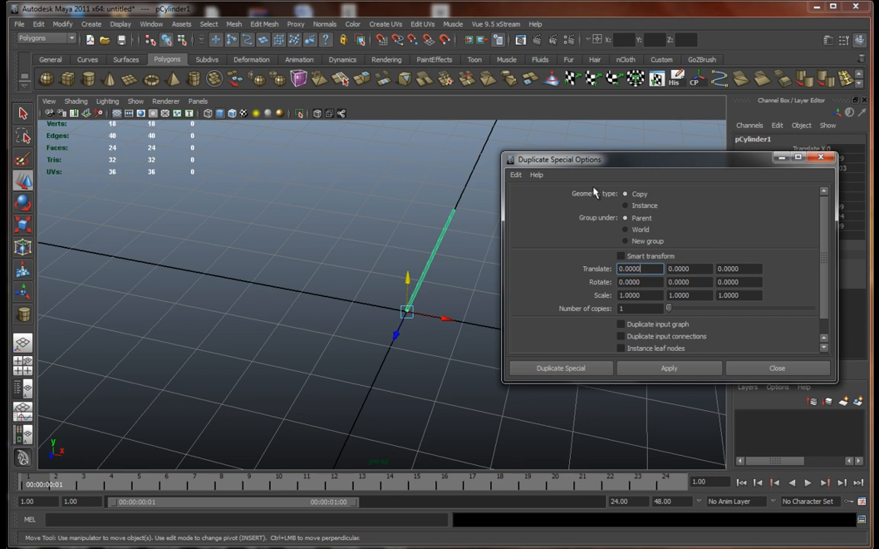
pyautogui.moveTo(624, 205)
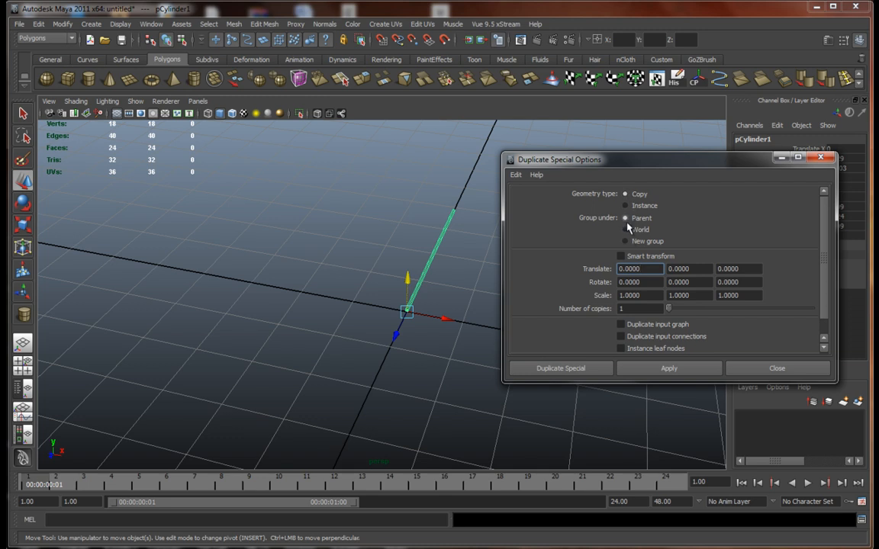
pyautogui.moveTo(427, 282)
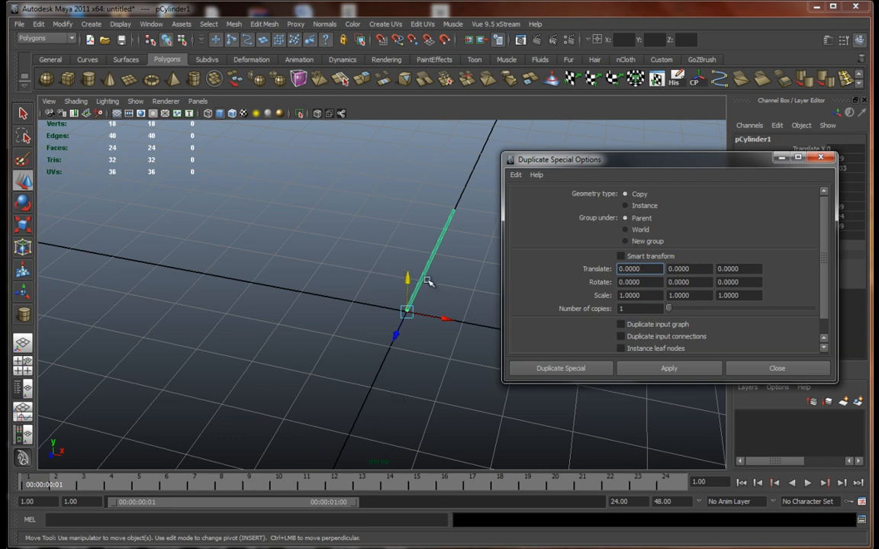
pyautogui.moveTo(404, 293)
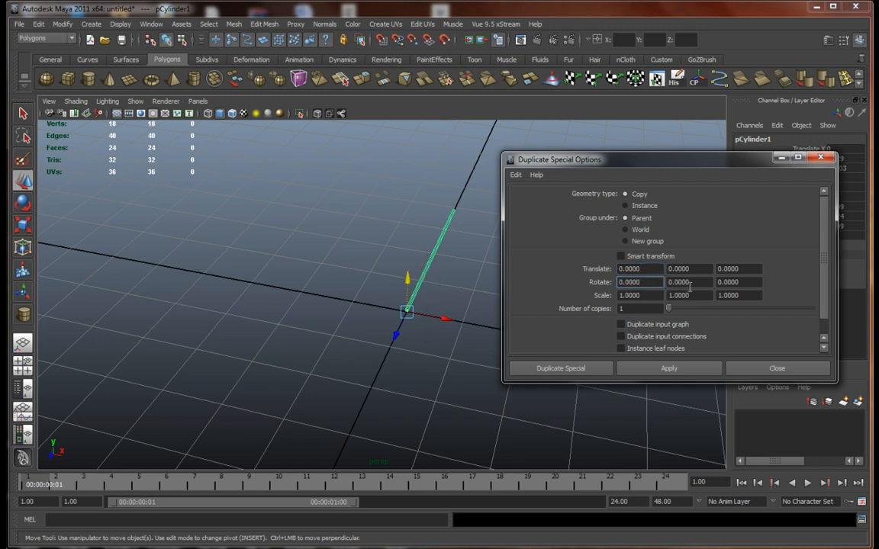
pyautogui.click(682, 280)
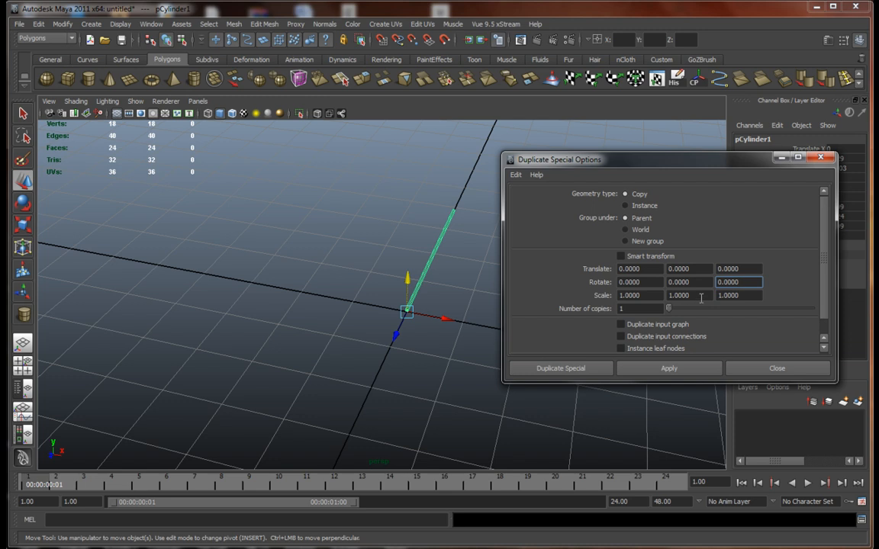
pyautogui.click(640, 308)
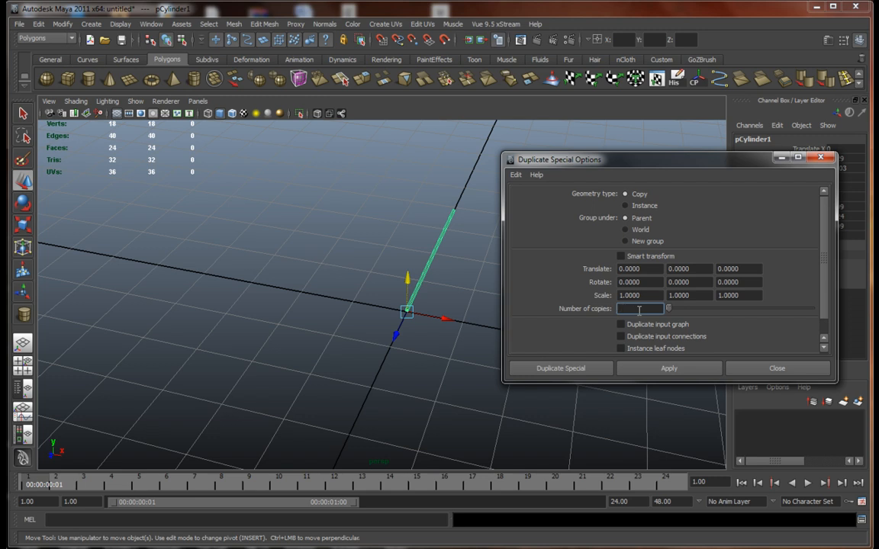
pyautogui.write('30')
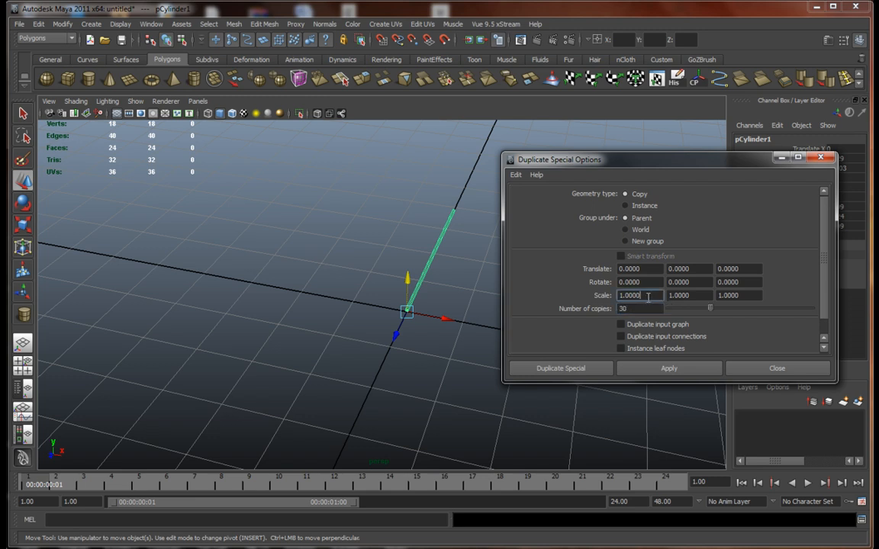
pyautogui.click(638, 308)
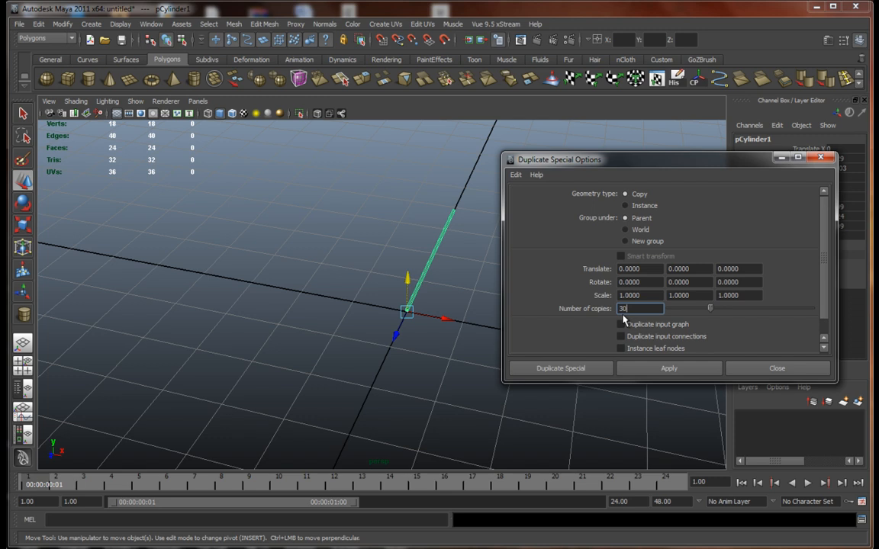
pyautogui.moveTo(576, 340)
pyautogui.write('12.0000')
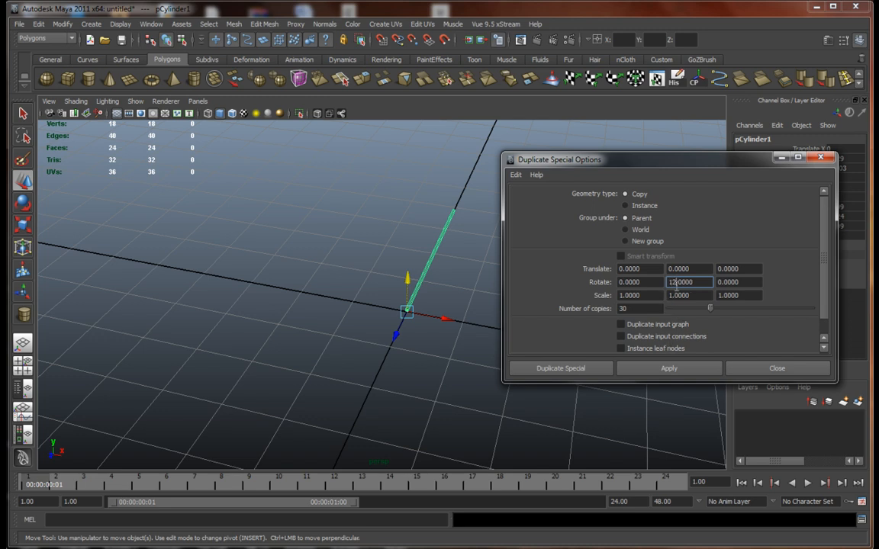
pyautogui.moveTo(372, 212)
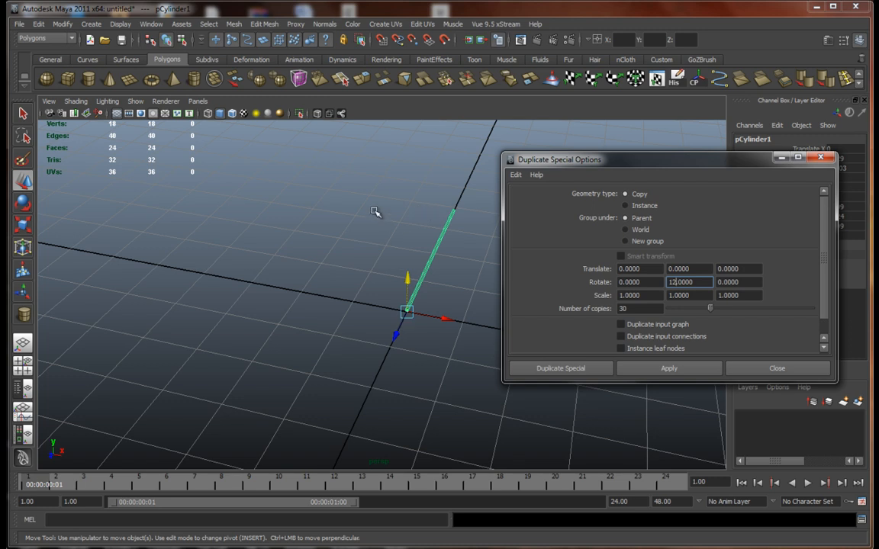
pyautogui.moveTo(359, 311)
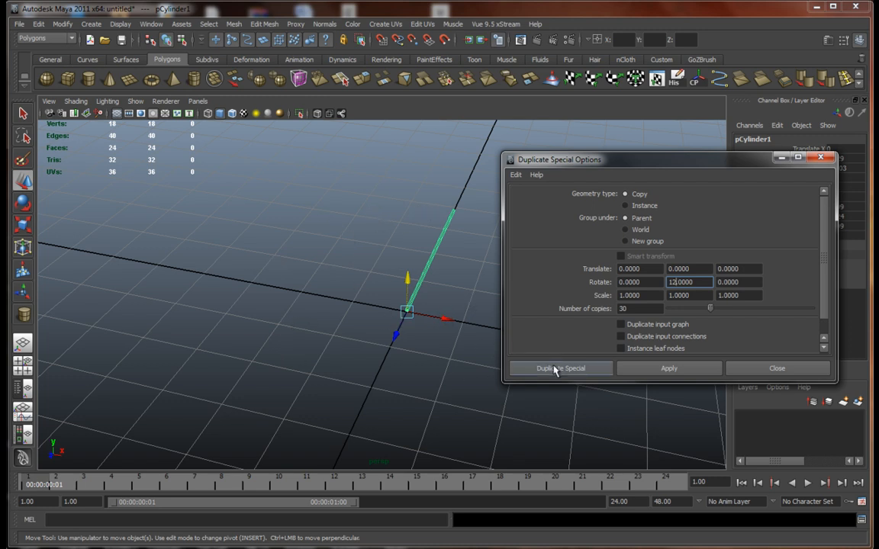
# Duplicate the spoke into a radial ring of 30 and combine the spokes into one object.
pyautogui.click(560, 368)
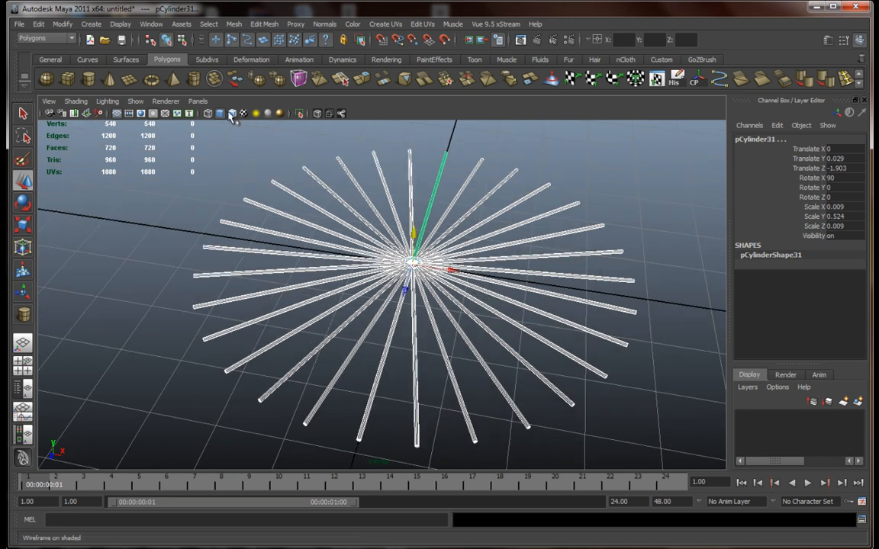
pyautogui.moveTo(213, 79)
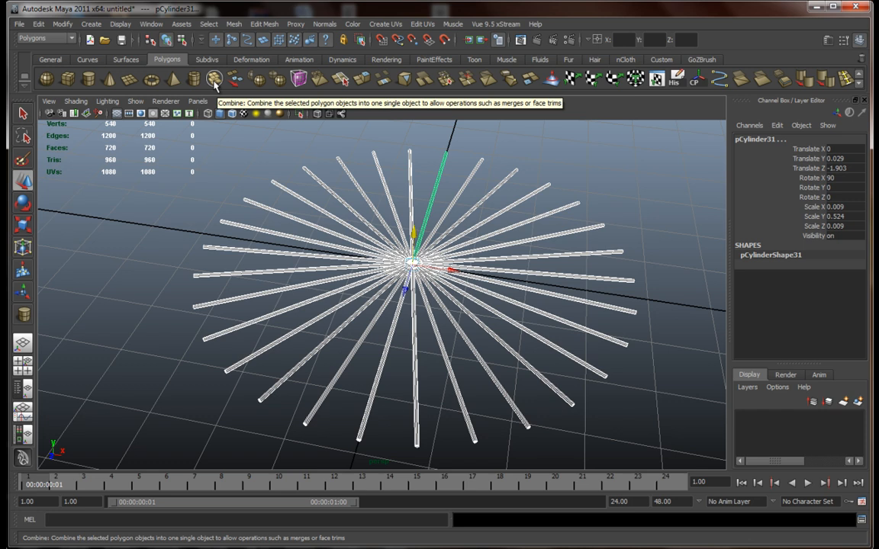
pyautogui.click(216, 79)
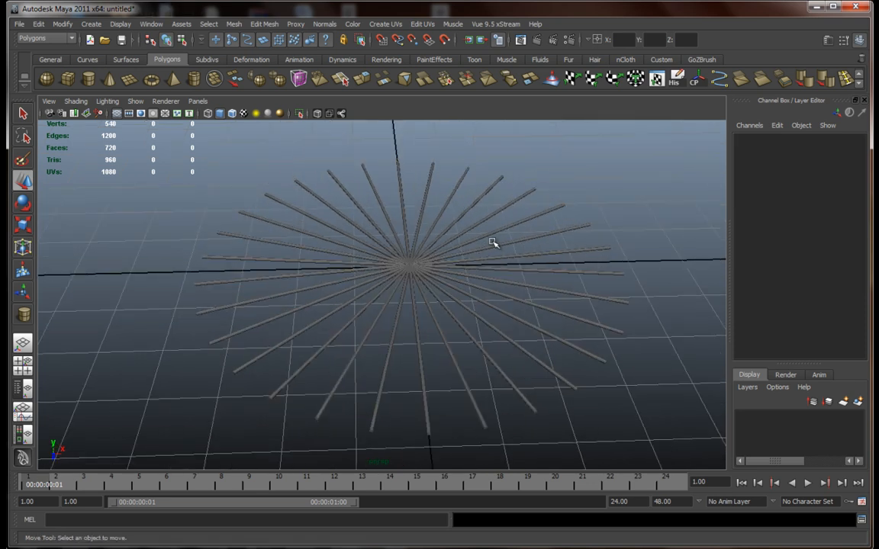
# Duplicate the combined wheel, raise the copy slightly in Y, and orbit to inspect the layered spokes.
pyautogui.moveTo(494, 242); pyautogui.dragTo(461, 295)
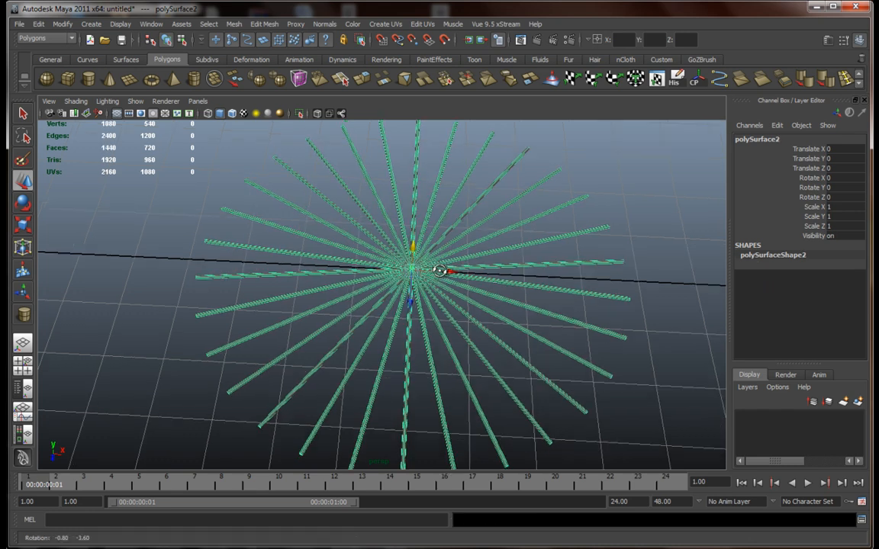
pyautogui.moveTo(440, 271); pyautogui.dragTo(412, 241)
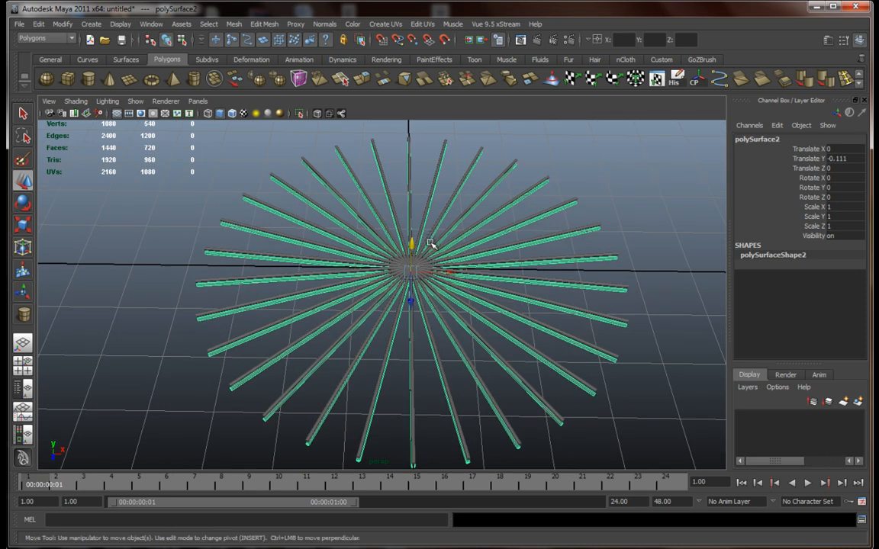
pyautogui.moveTo(430, 244); pyautogui.dragTo(435, 312)
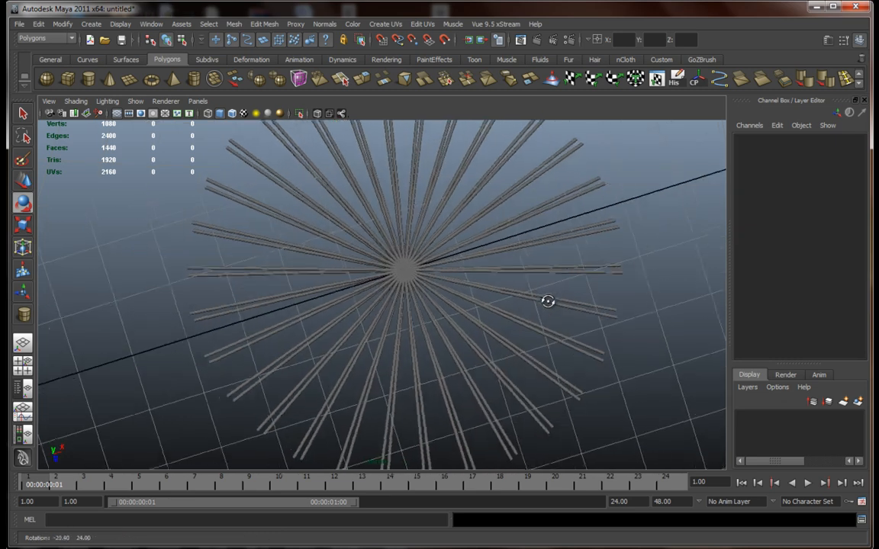
pyautogui.moveTo(548, 300); pyautogui.dragTo(515, 301)
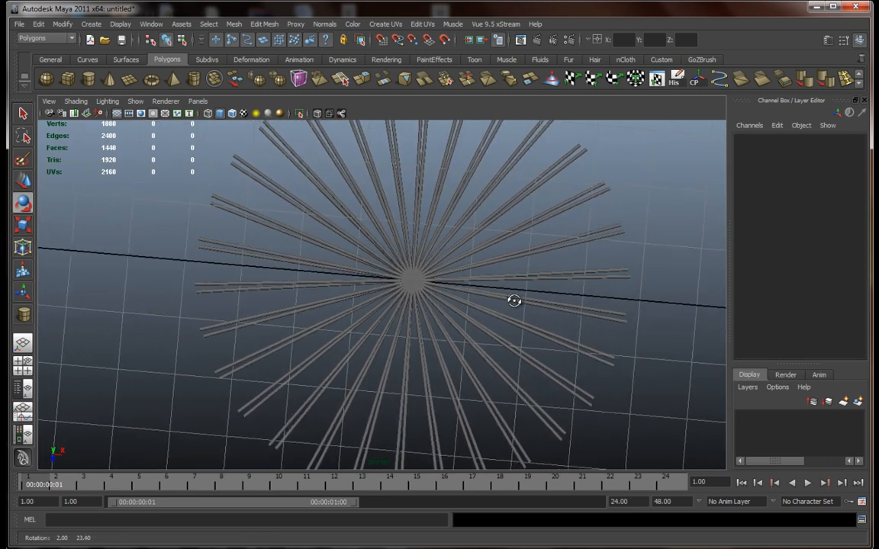
pyautogui.moveTo(515, 299); pyautogui.dragTo(513, 223)
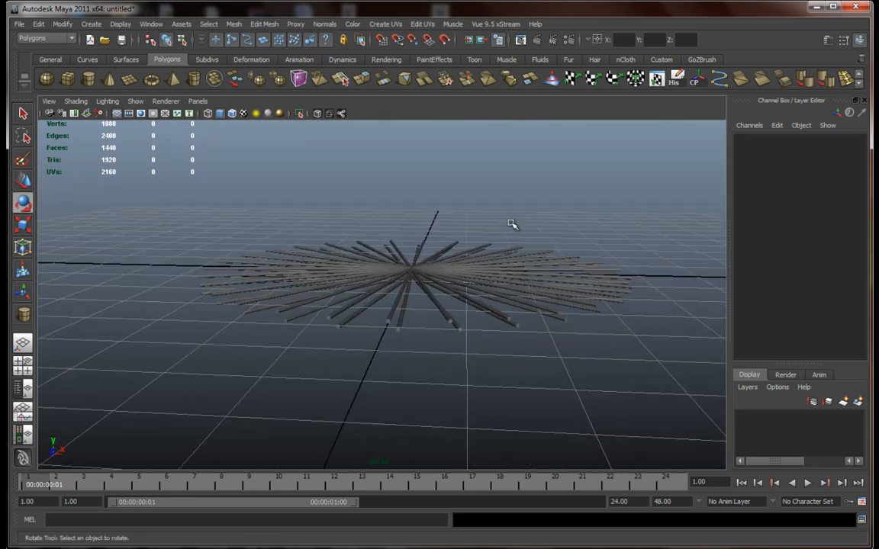
pyautogui.moveTo(511, 223); pyautogui.dragTo(517, 308)
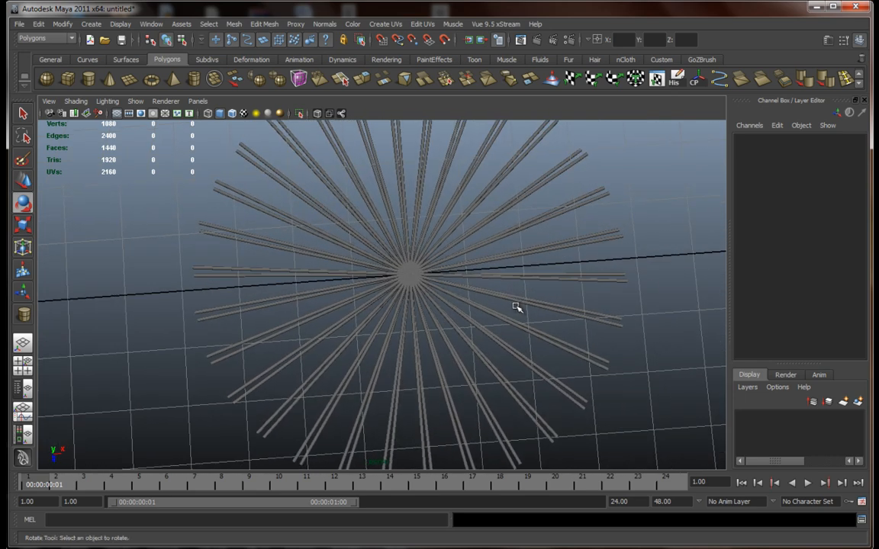
pyautogui.moveTo(517, 308); pyautogui.dragTo(498, 261)
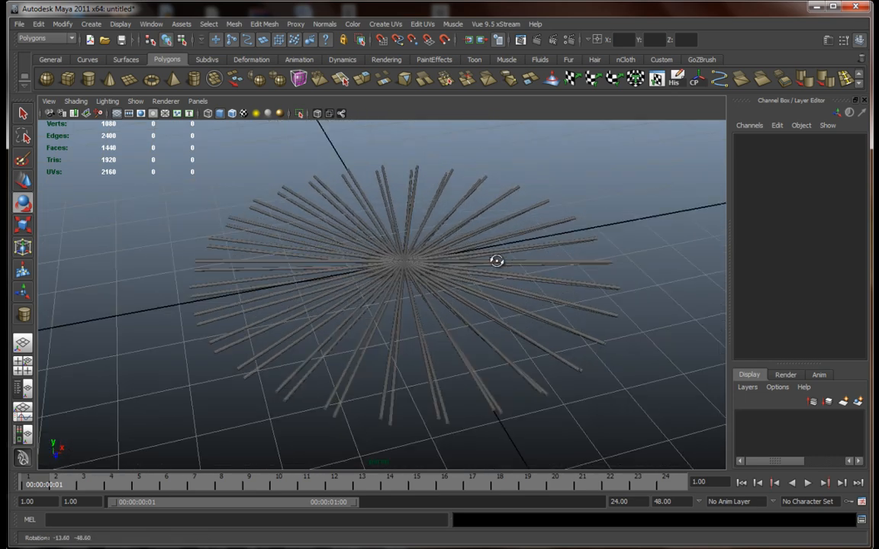